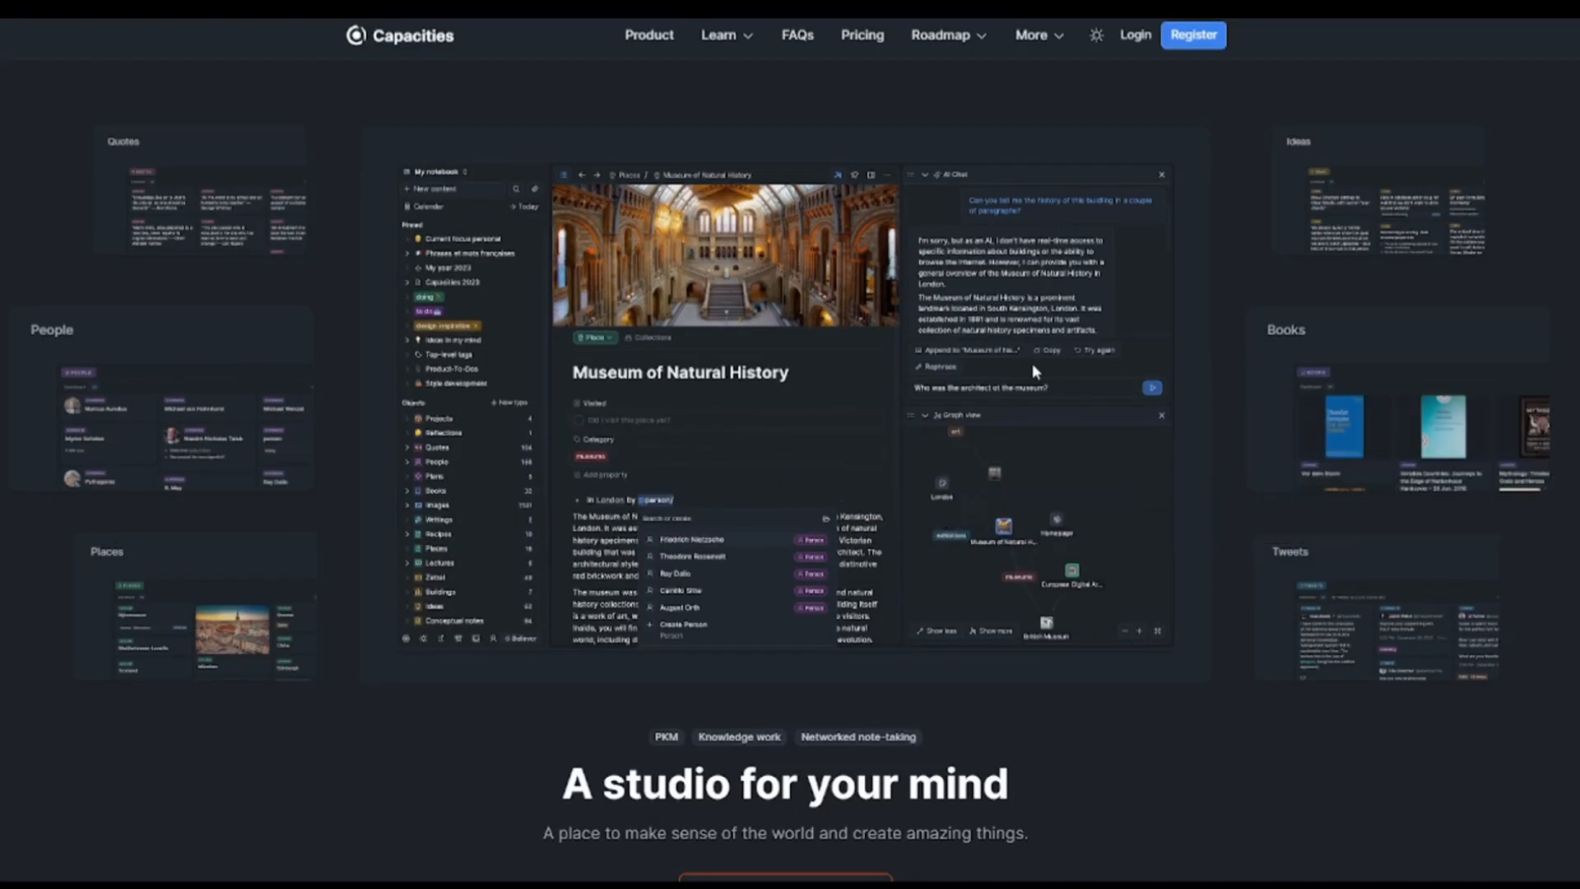
Scroll the Capacities homepage past the hero and objects sections to 'Break the silo, create a network of thoughts'.
scroll(down, 3)
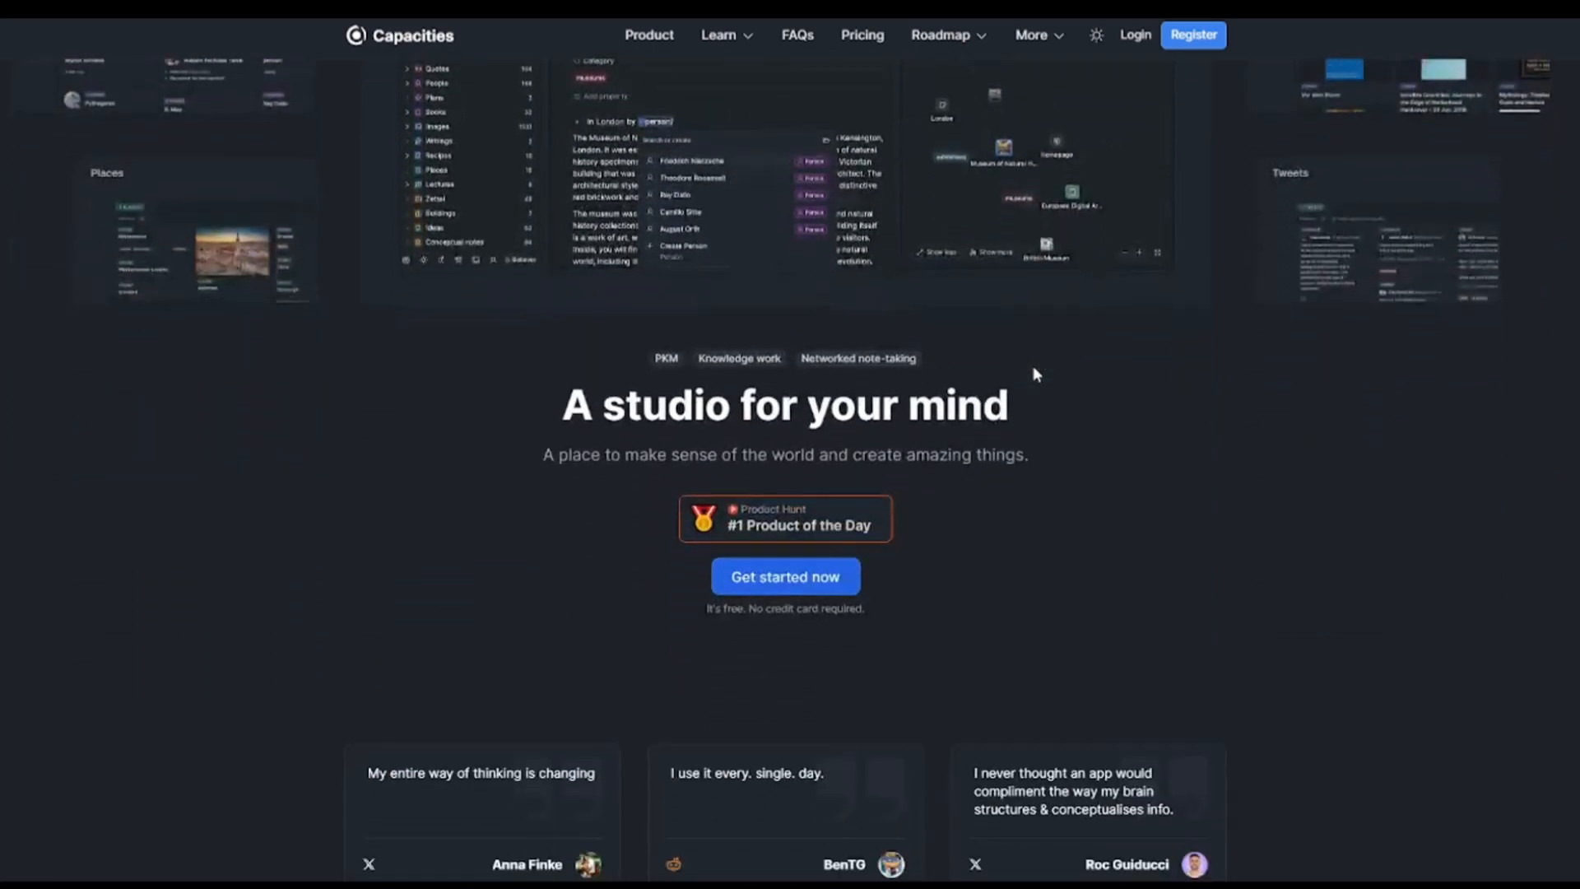
scroll(down, 3)
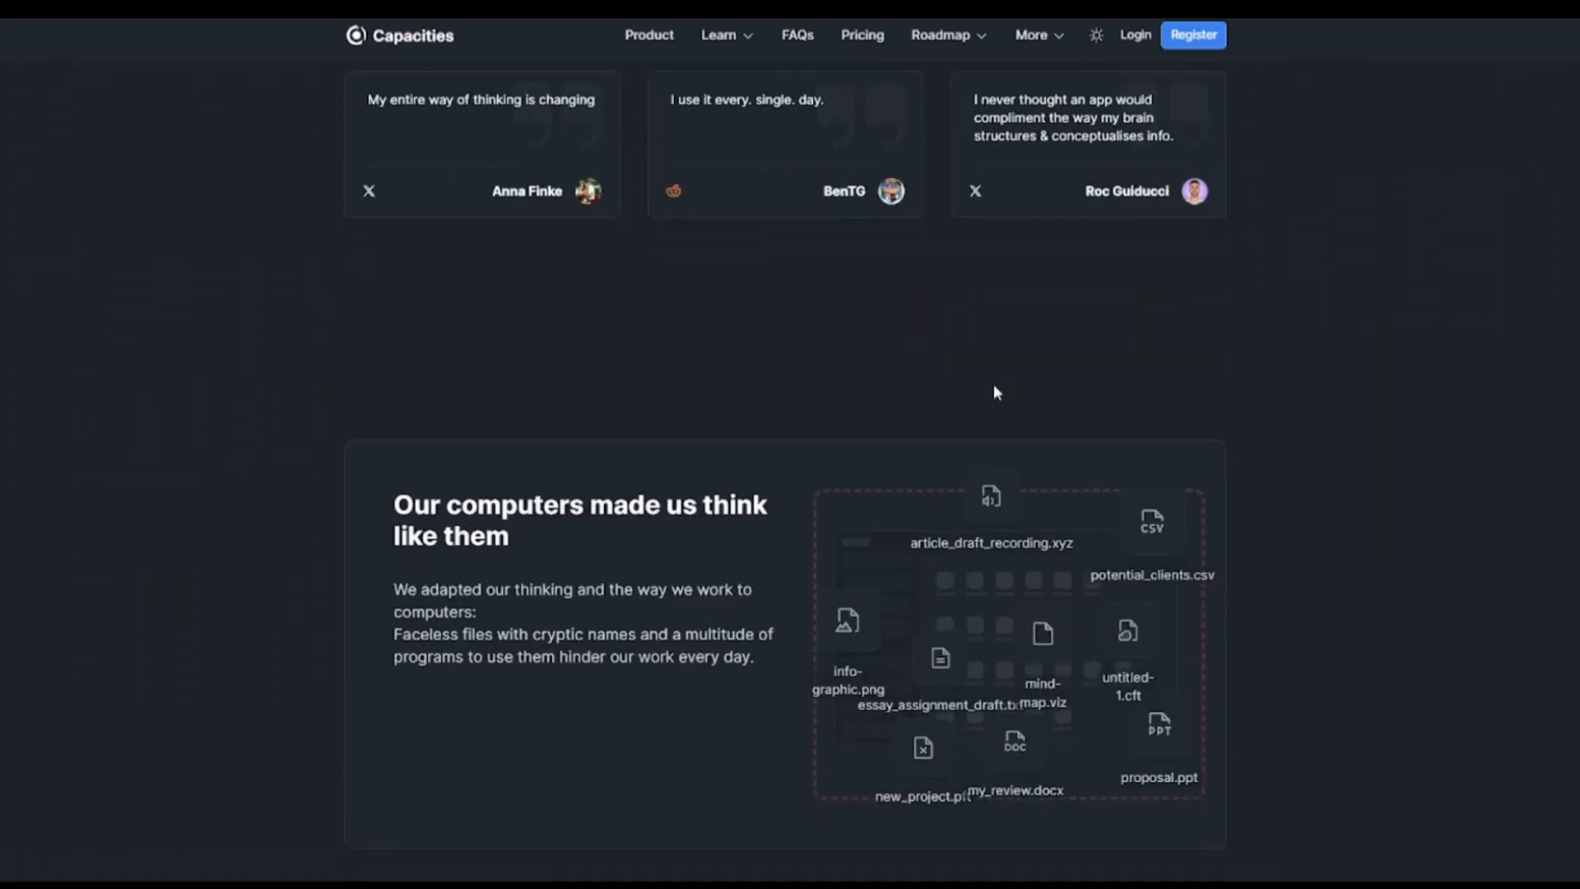
scroll(down, 3)
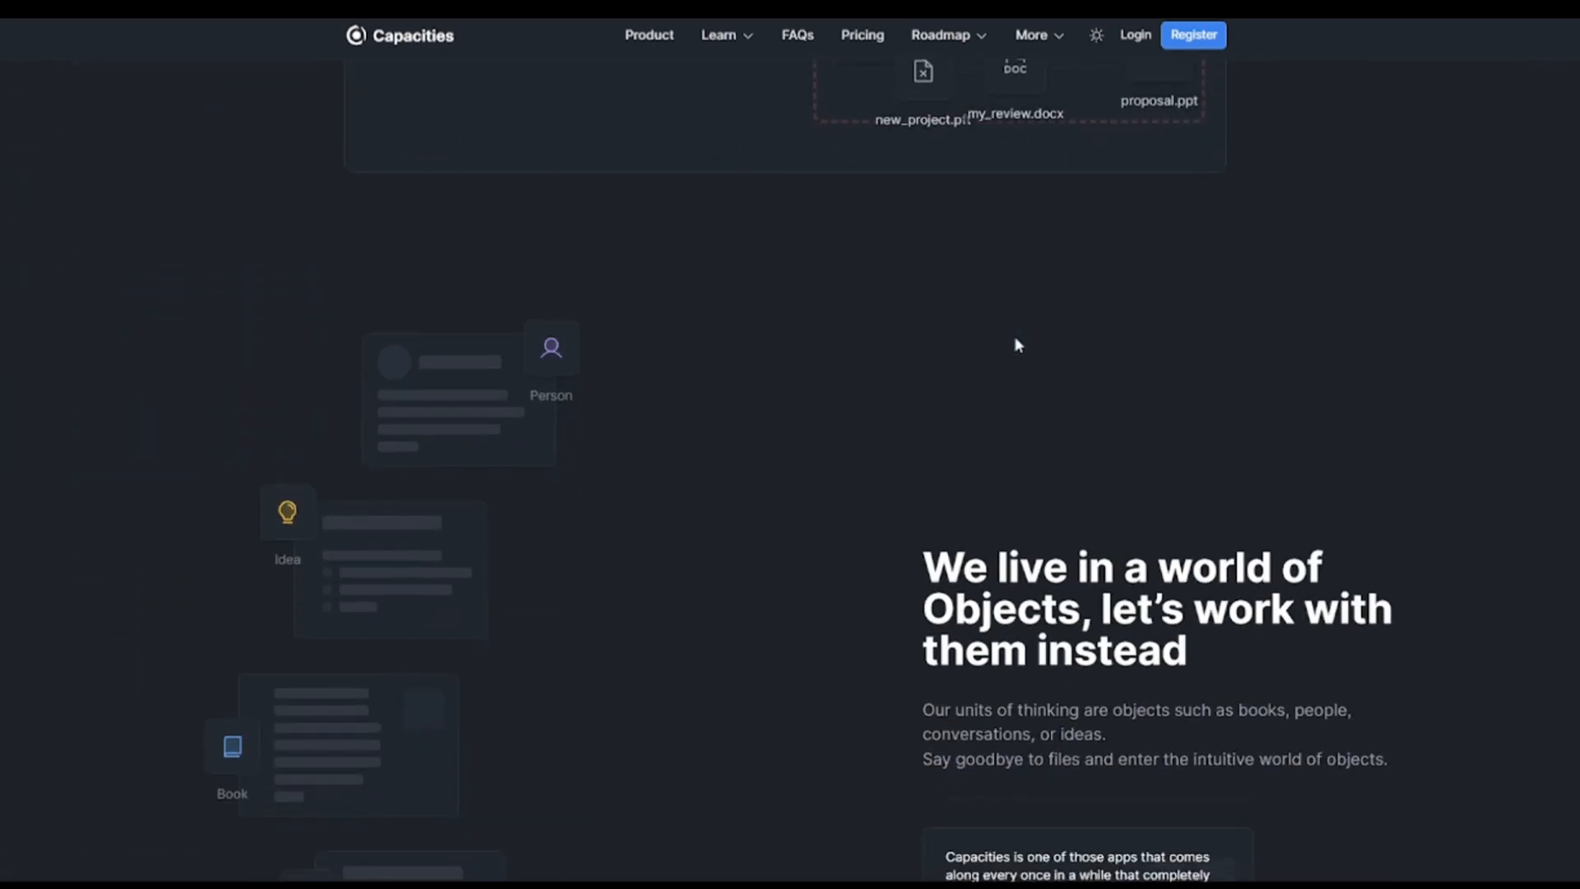
scroll(down, 3)
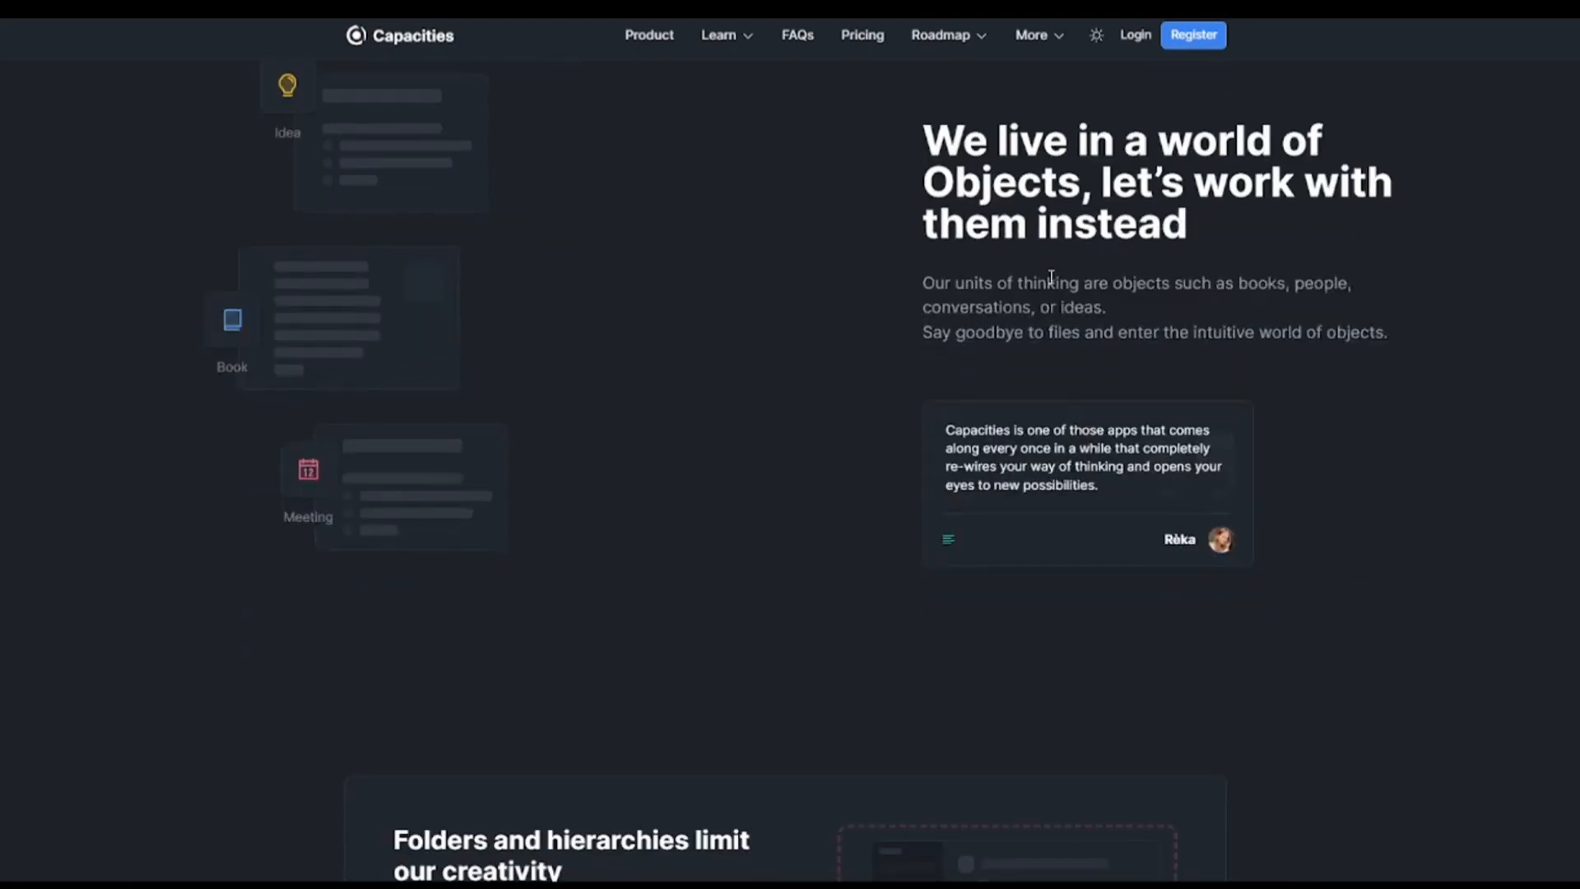
scroll(down, 3)
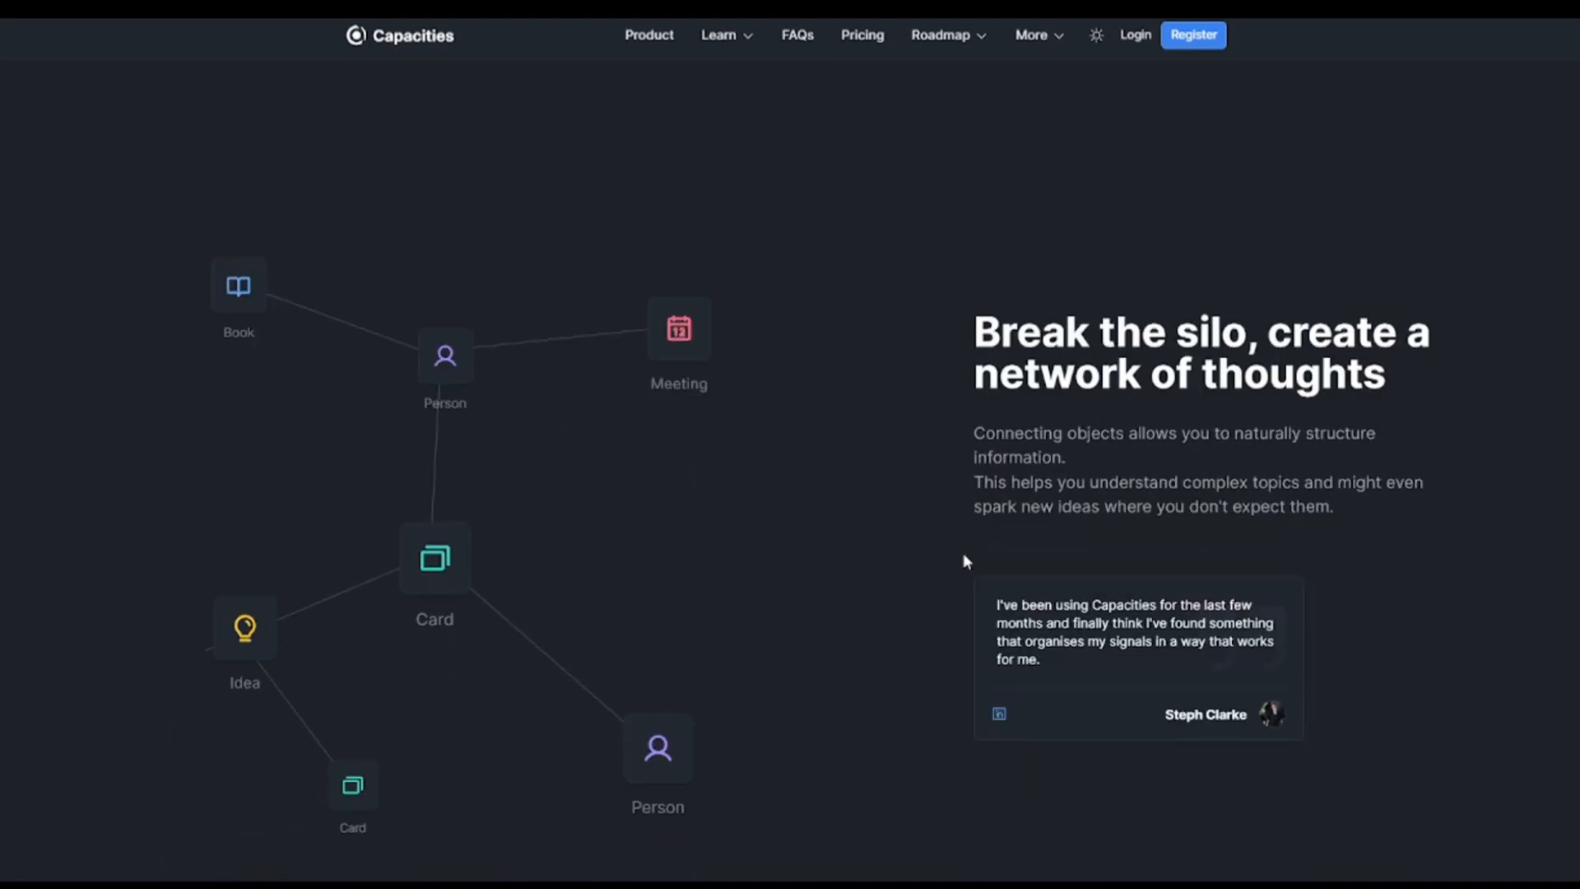
scroll(down, 3)
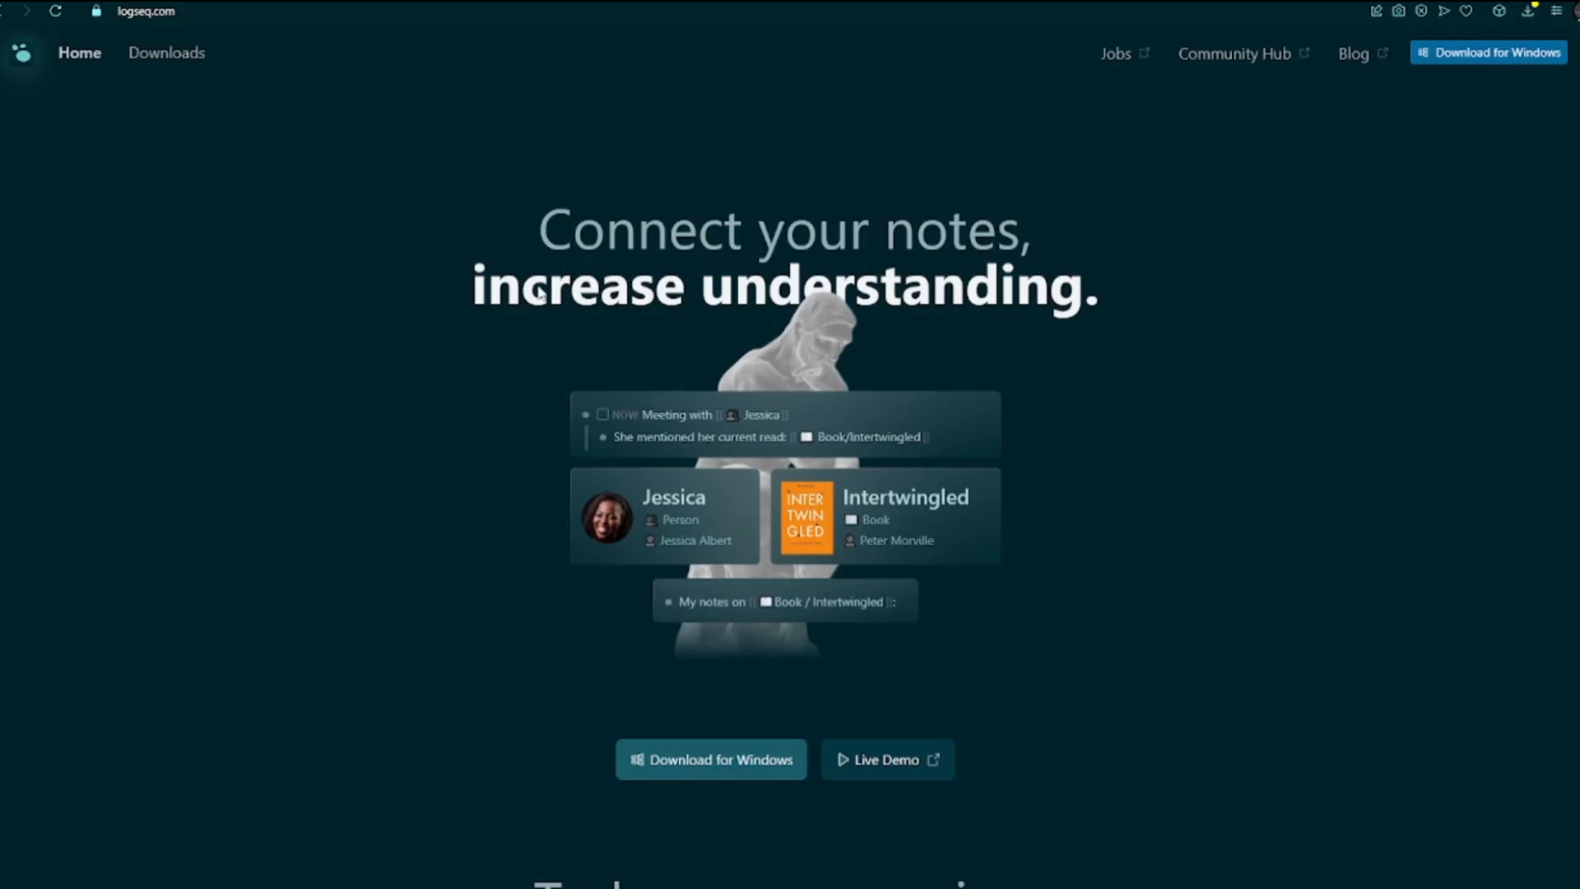
mouse_move(937, 217)
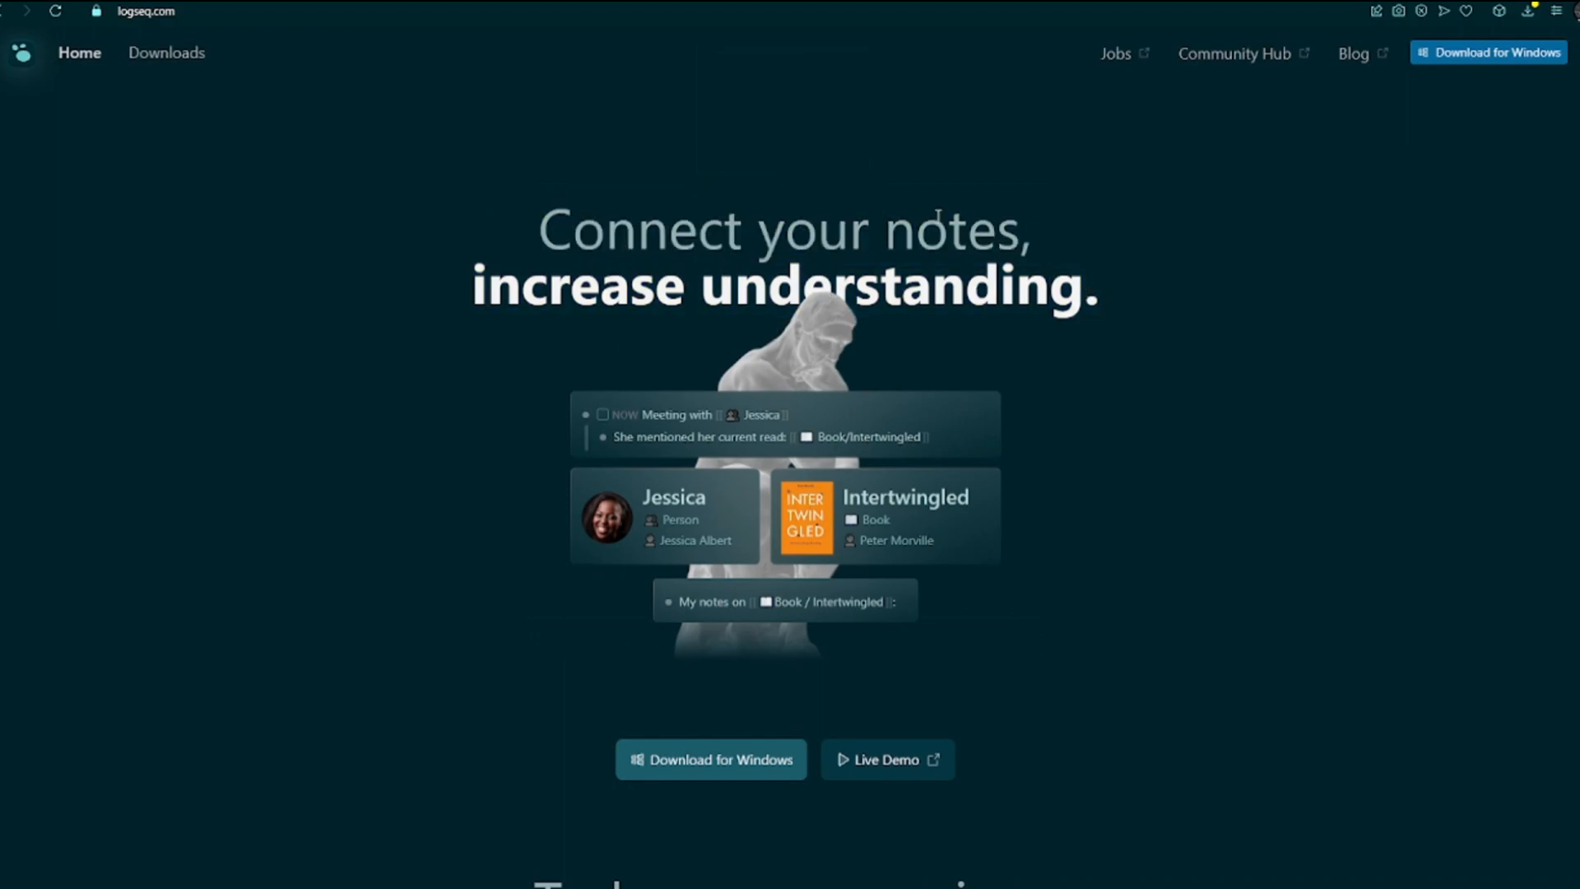
Select the word 'notes' in the Logseq headline, then scroll to 'Today, everyone is a knowledge worker'.
double_click(954, 229)
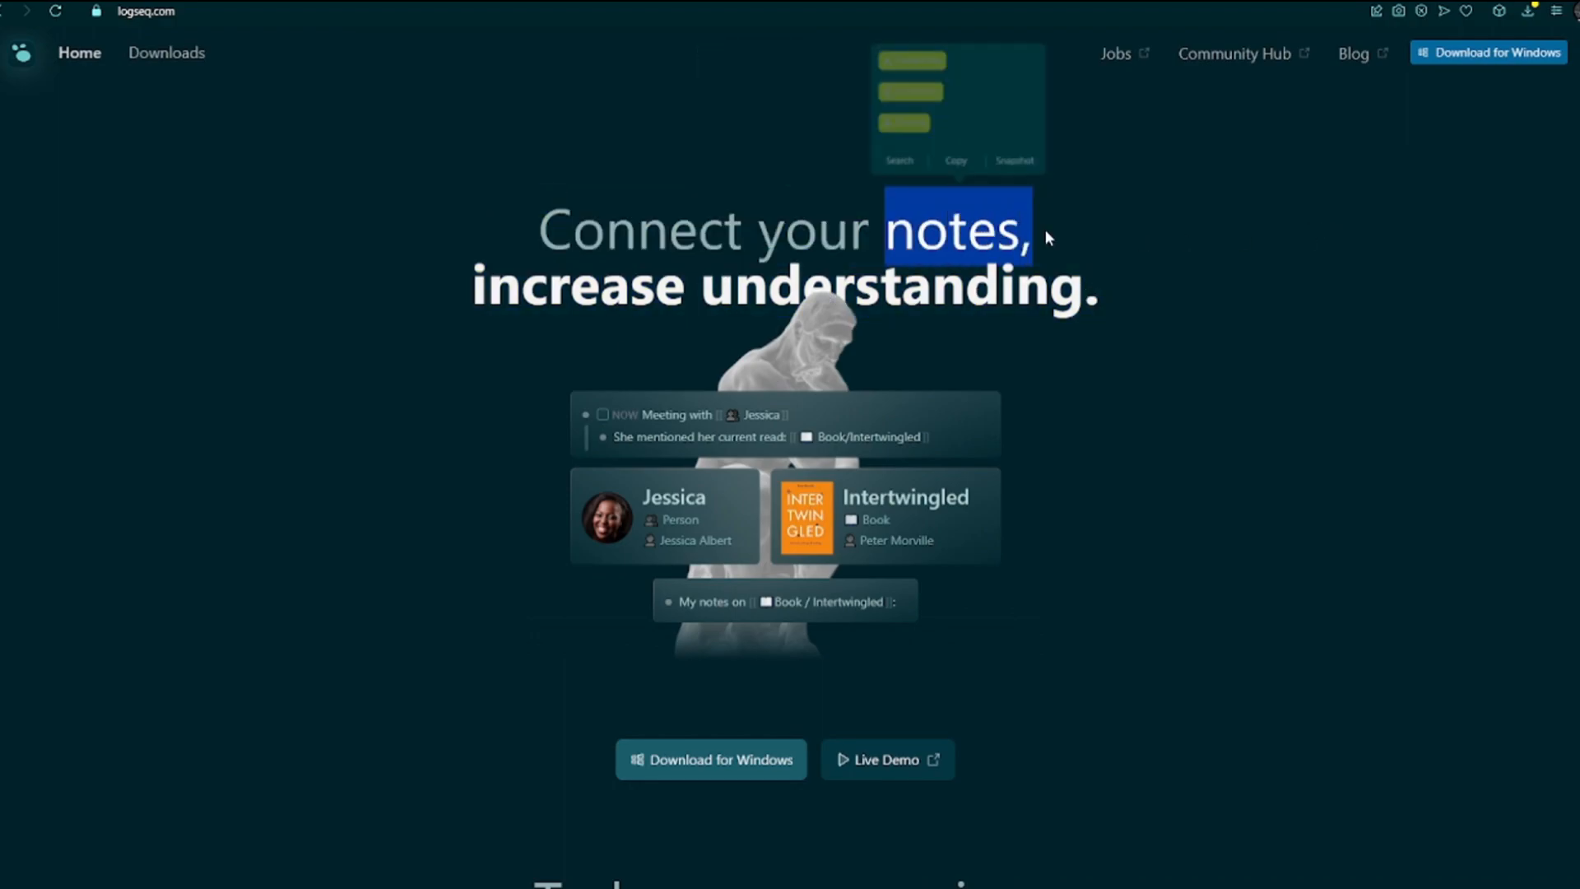
scroll(down, 3)
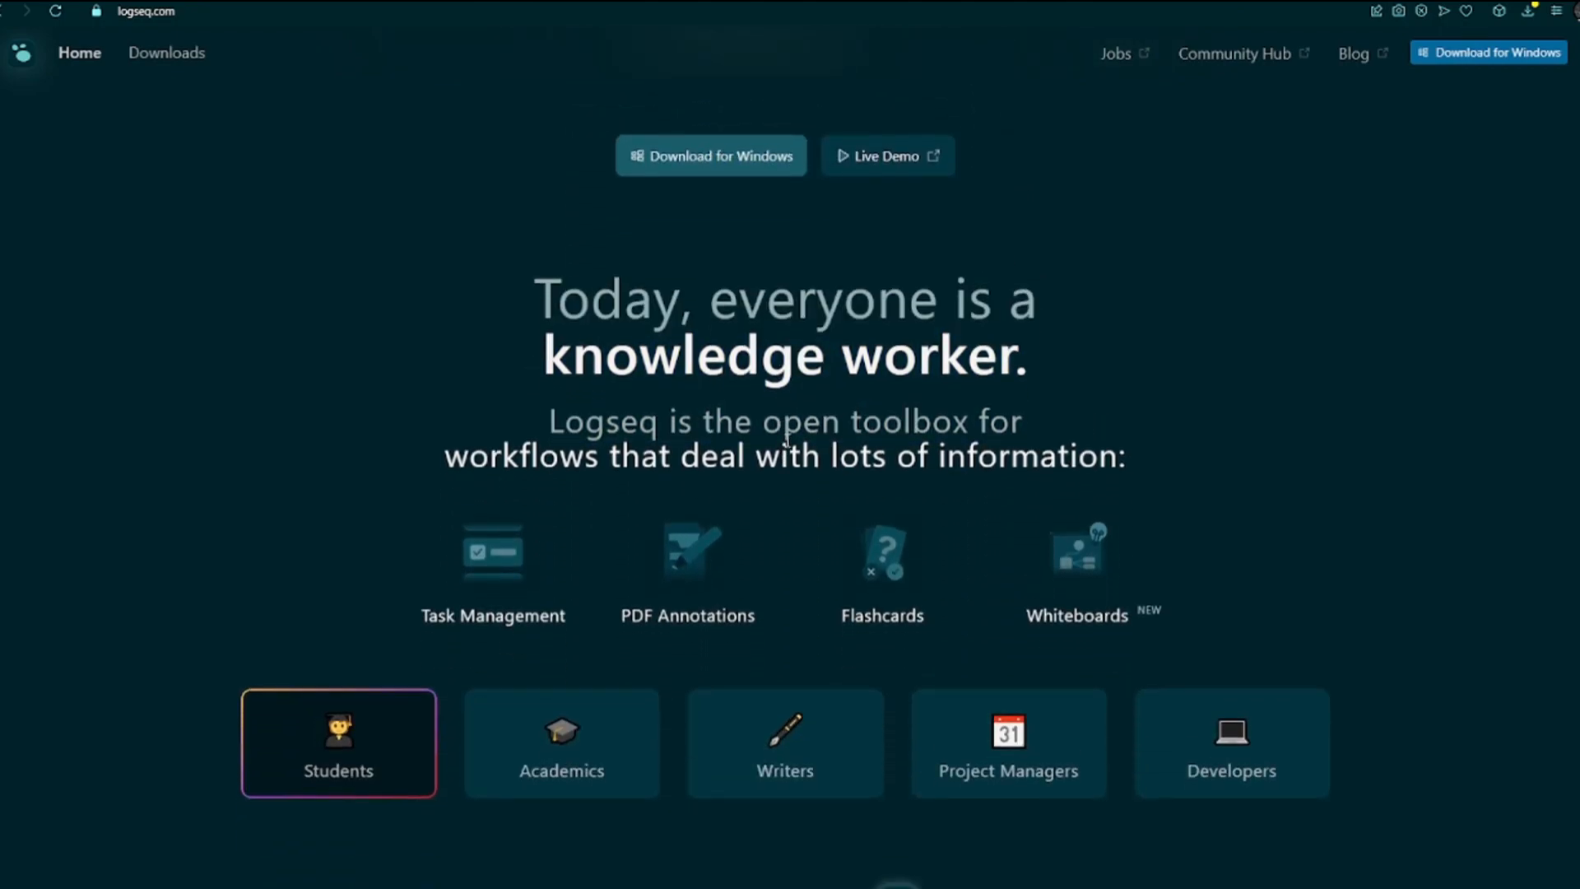
scroll(down, 3)
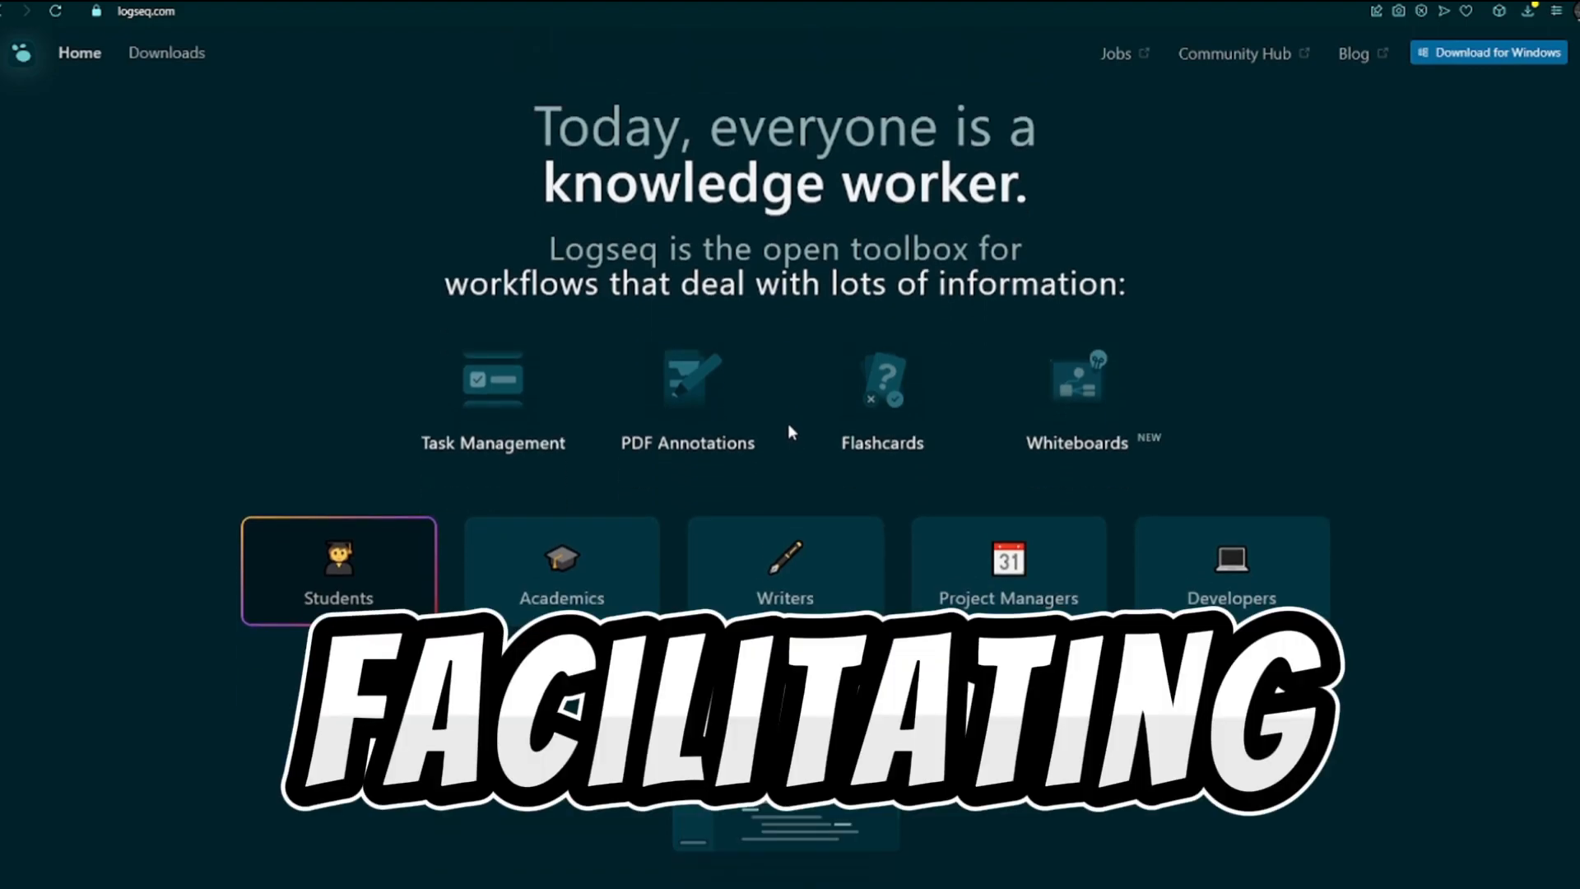
scroll(down, 3)
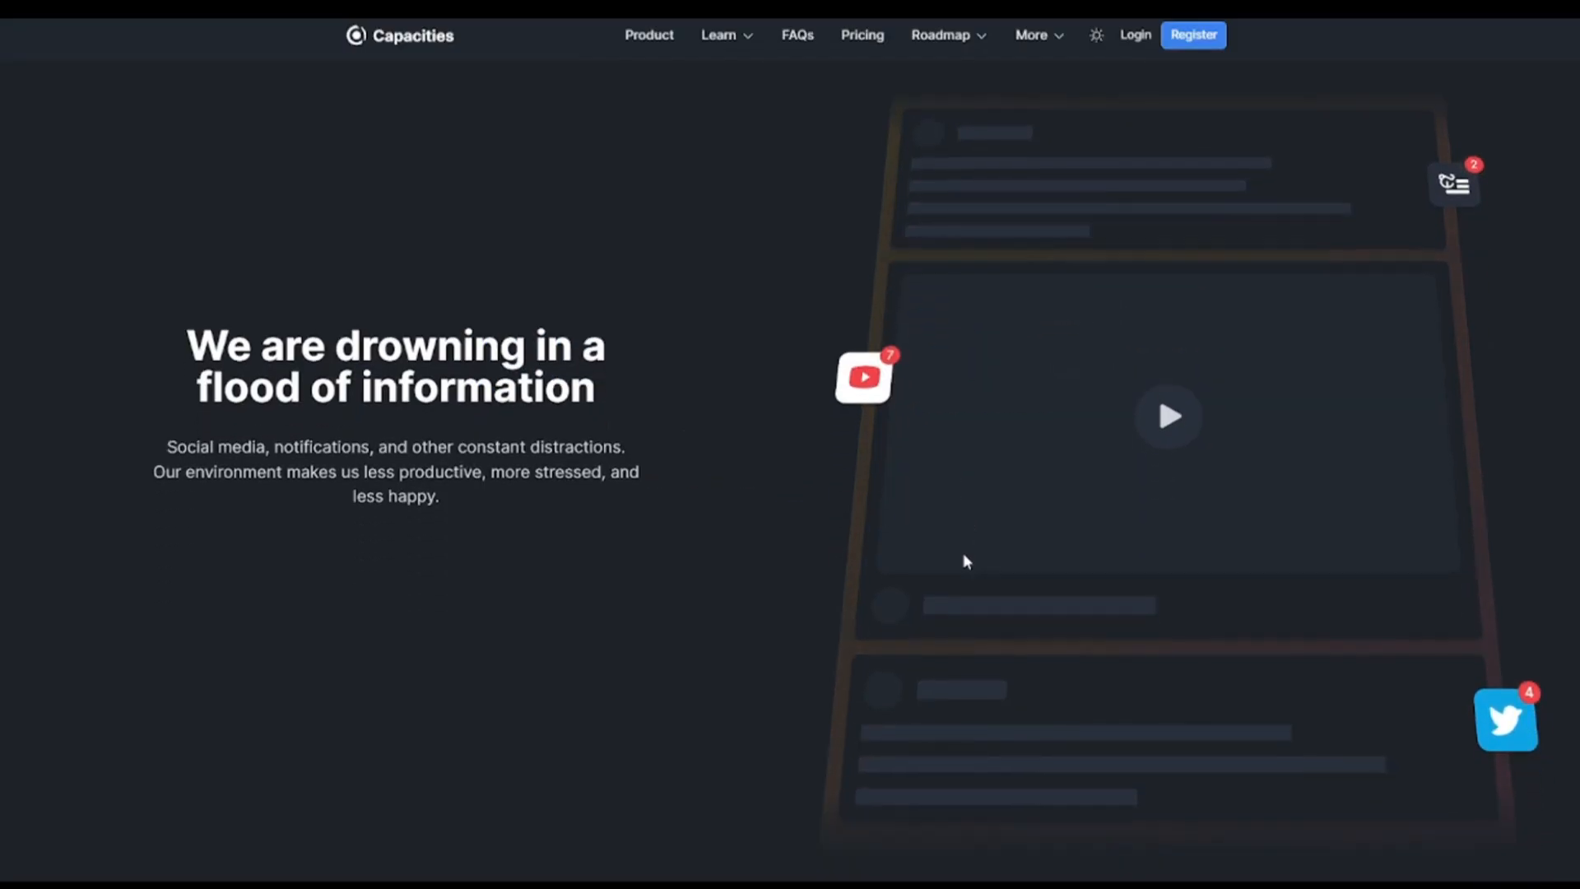
Scroll Capacities from 'We are drowning in a flood of information' down to the 'Objects meet AI' assistant demo.
scroll(down, 3)
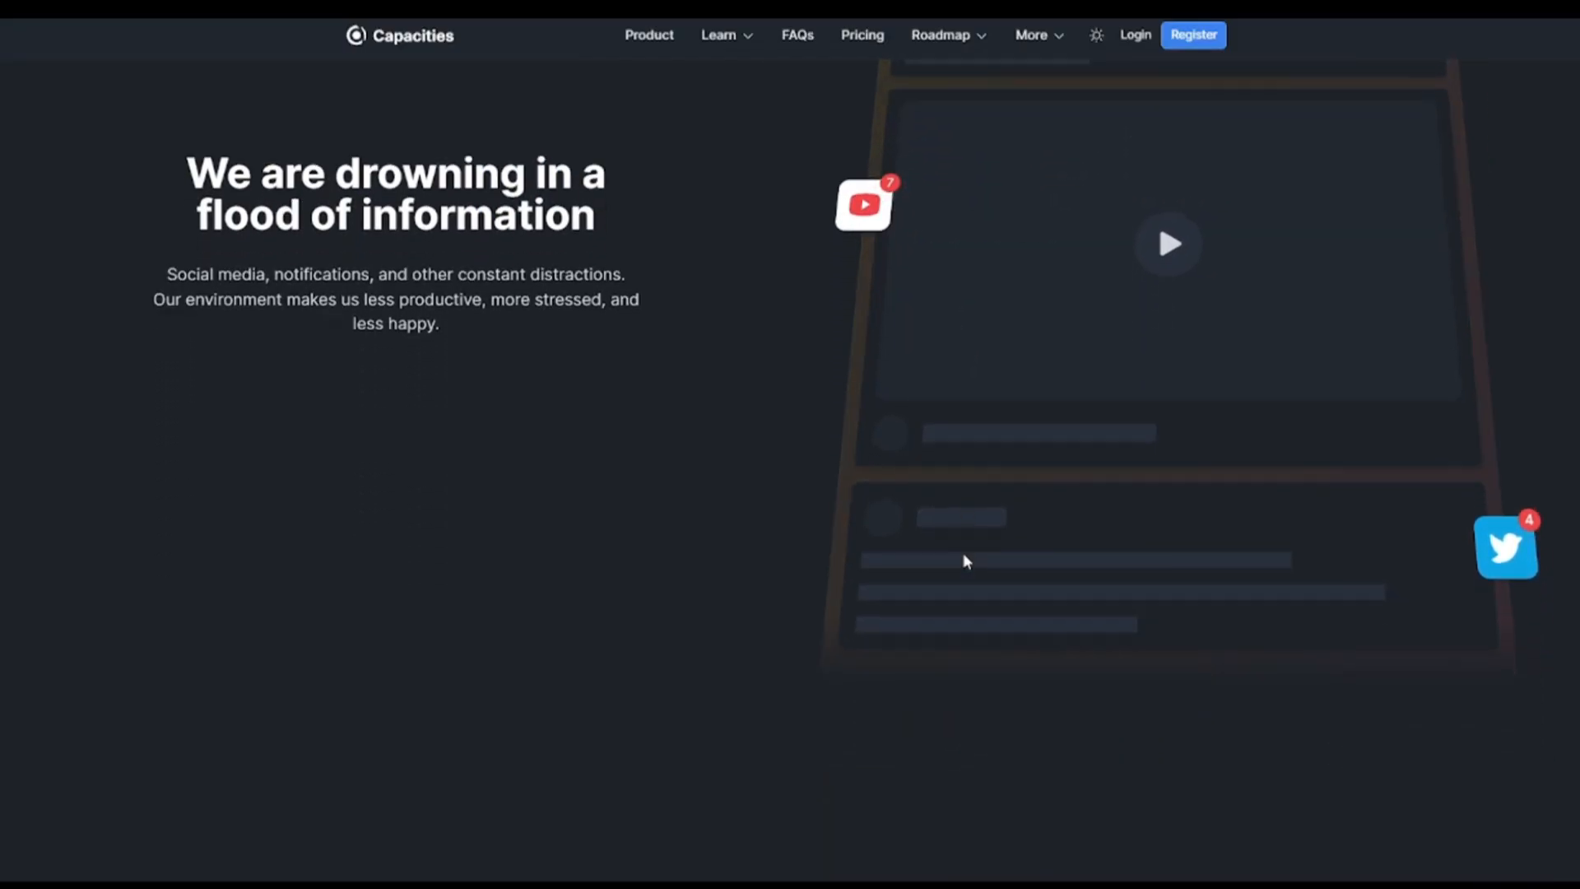
scroll(down, 3)
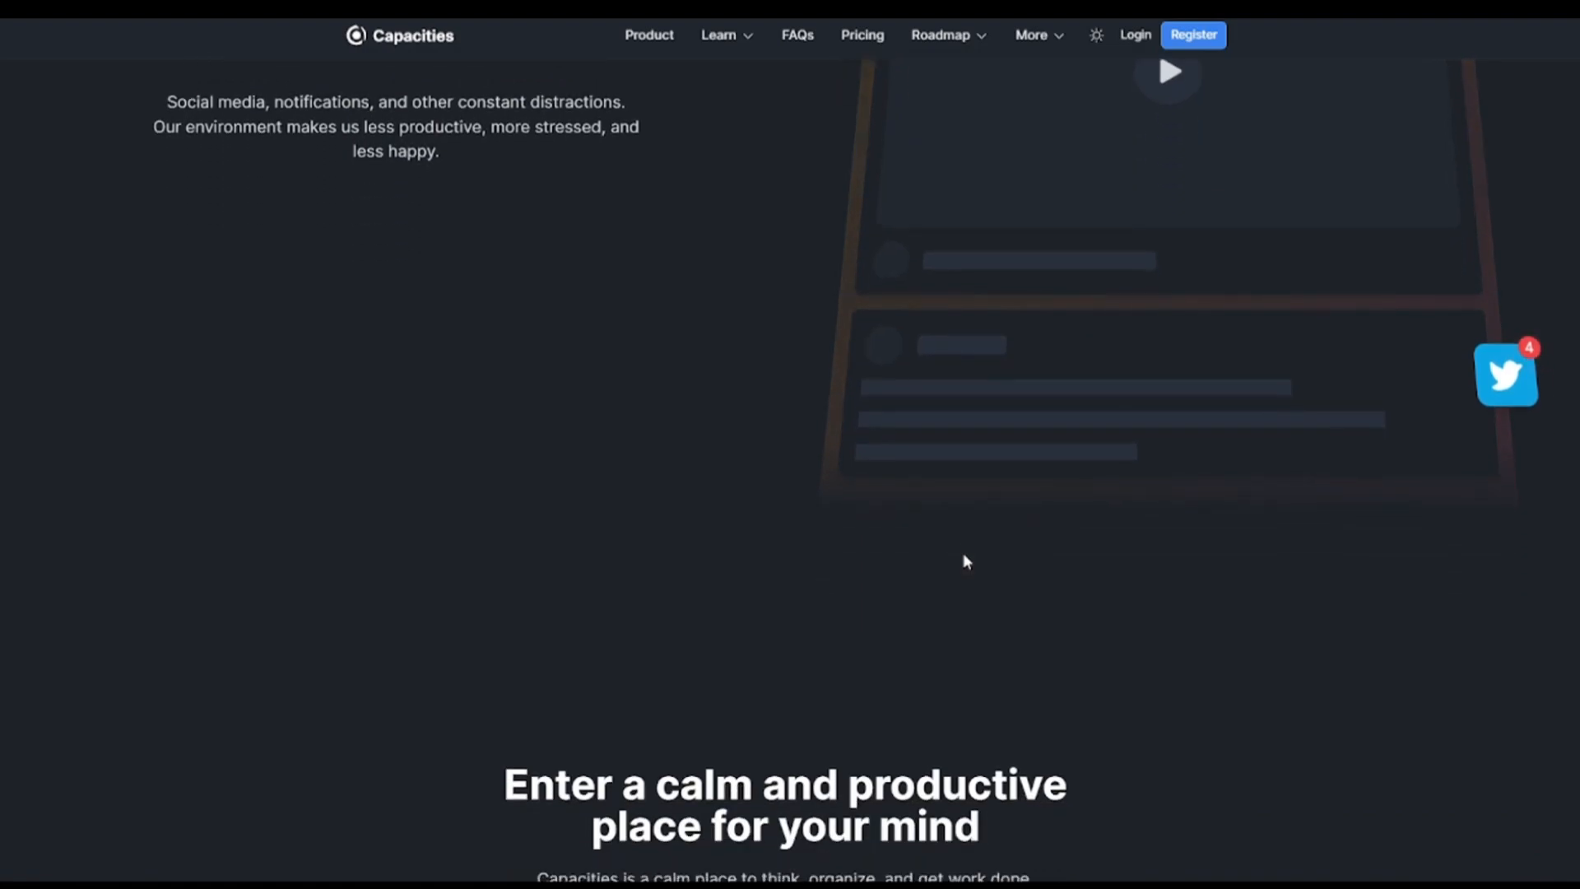
scroll(down, 3)
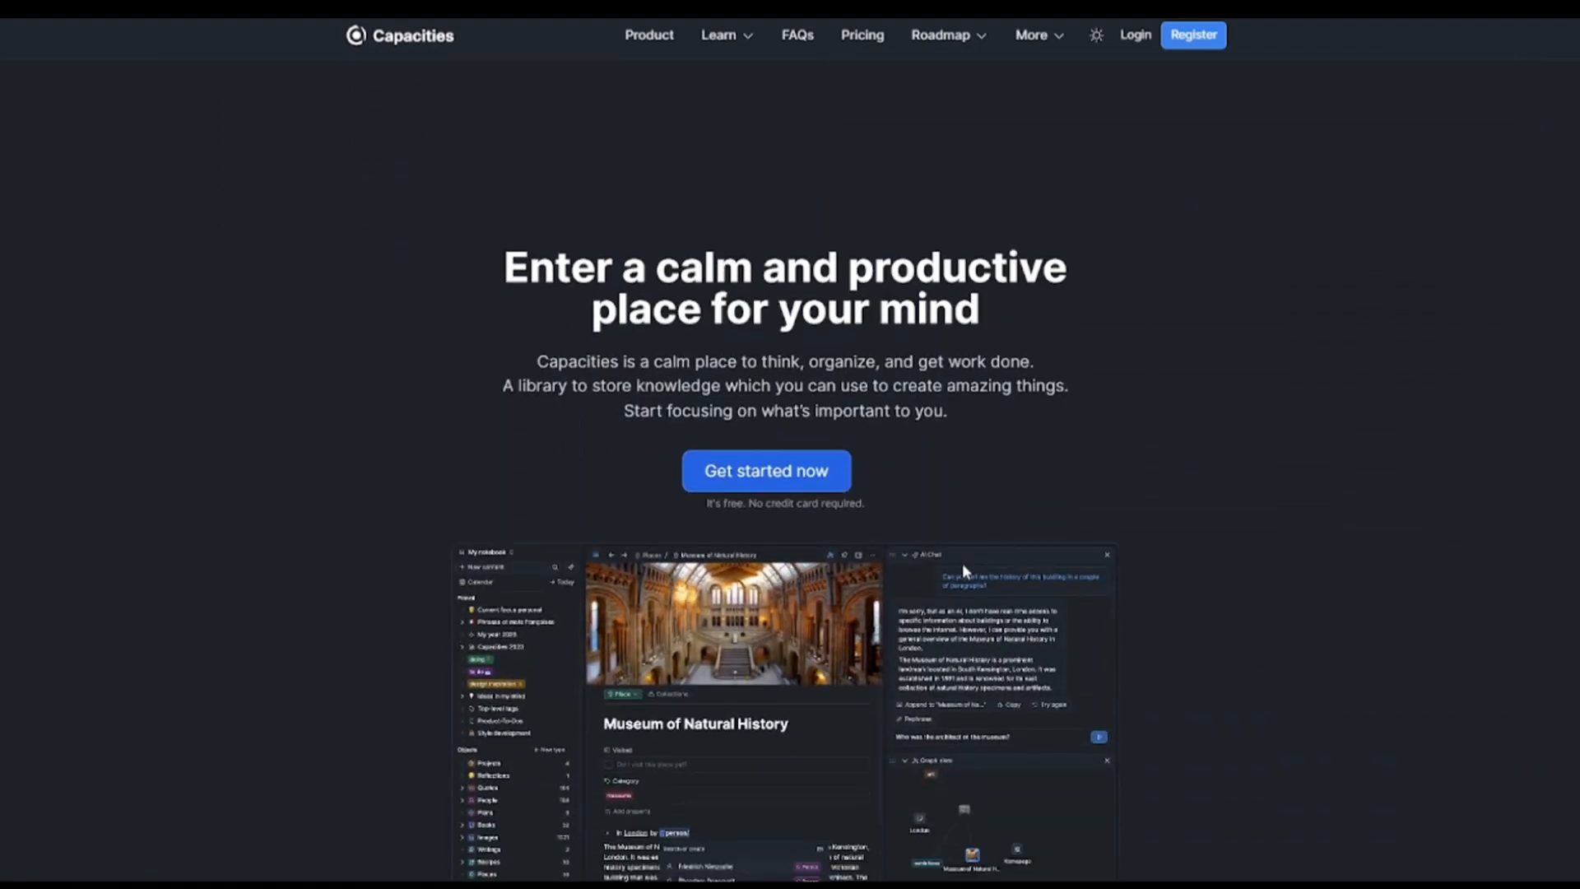
scroll(down, 3)
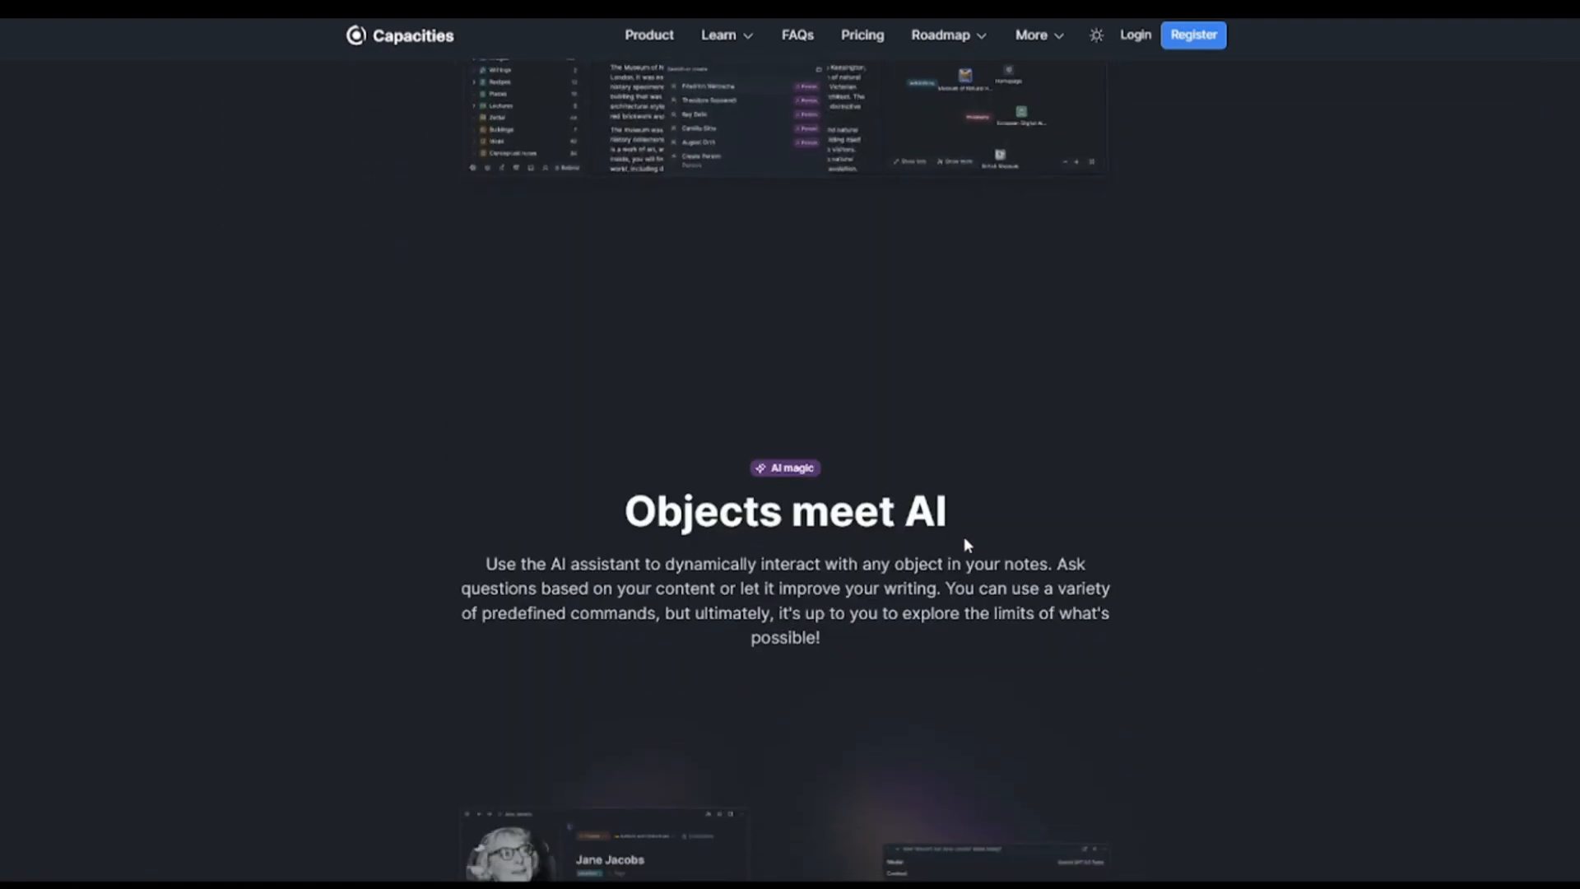
scroll(down, 3)
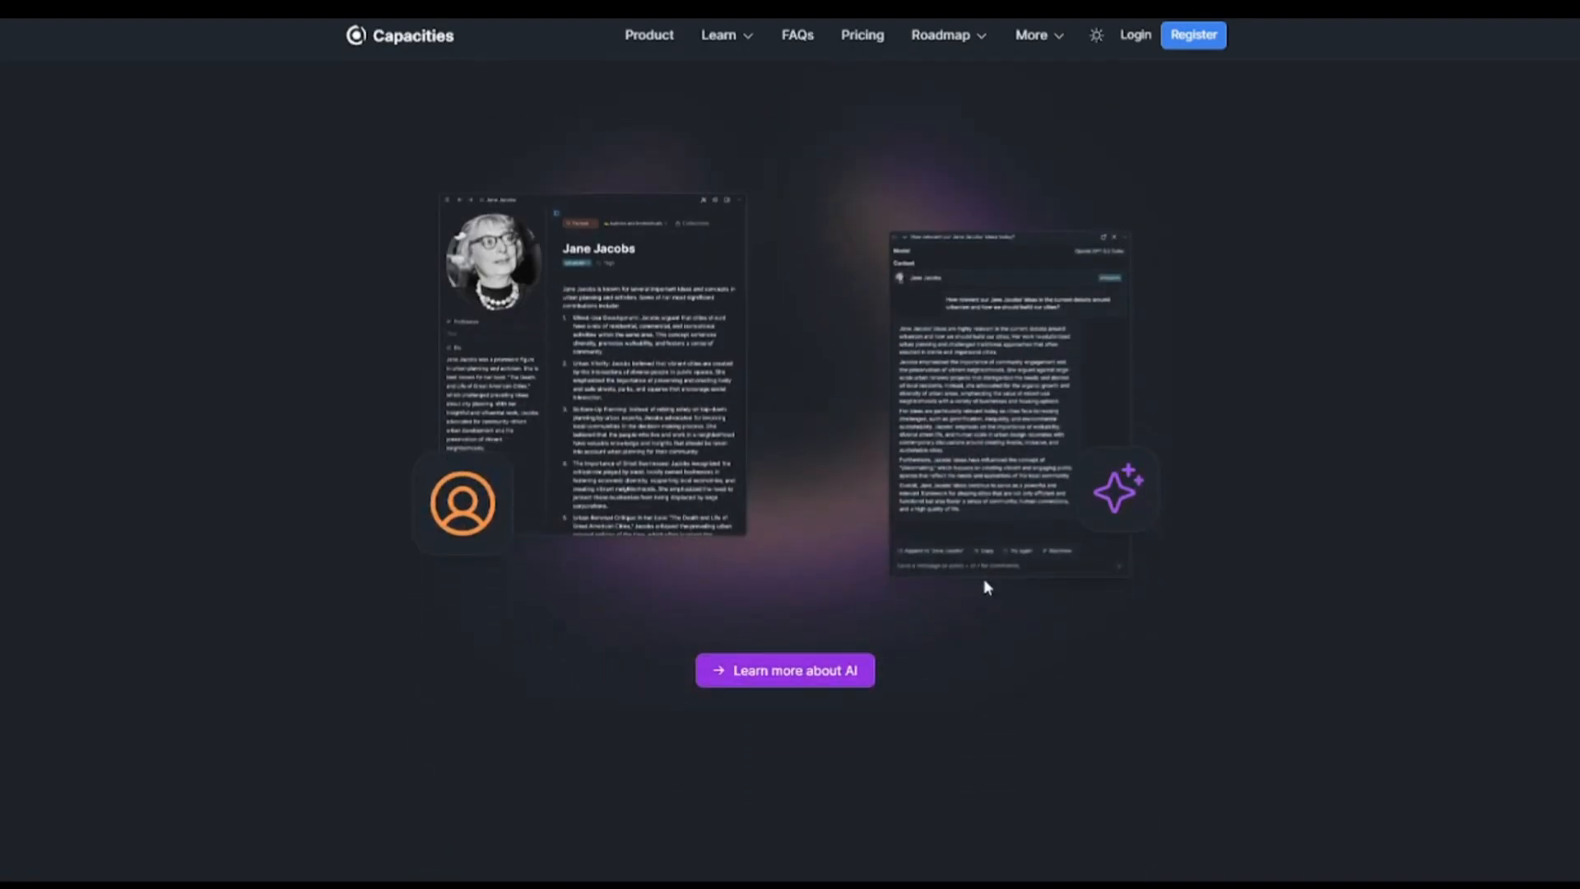
scroll(down, 3)
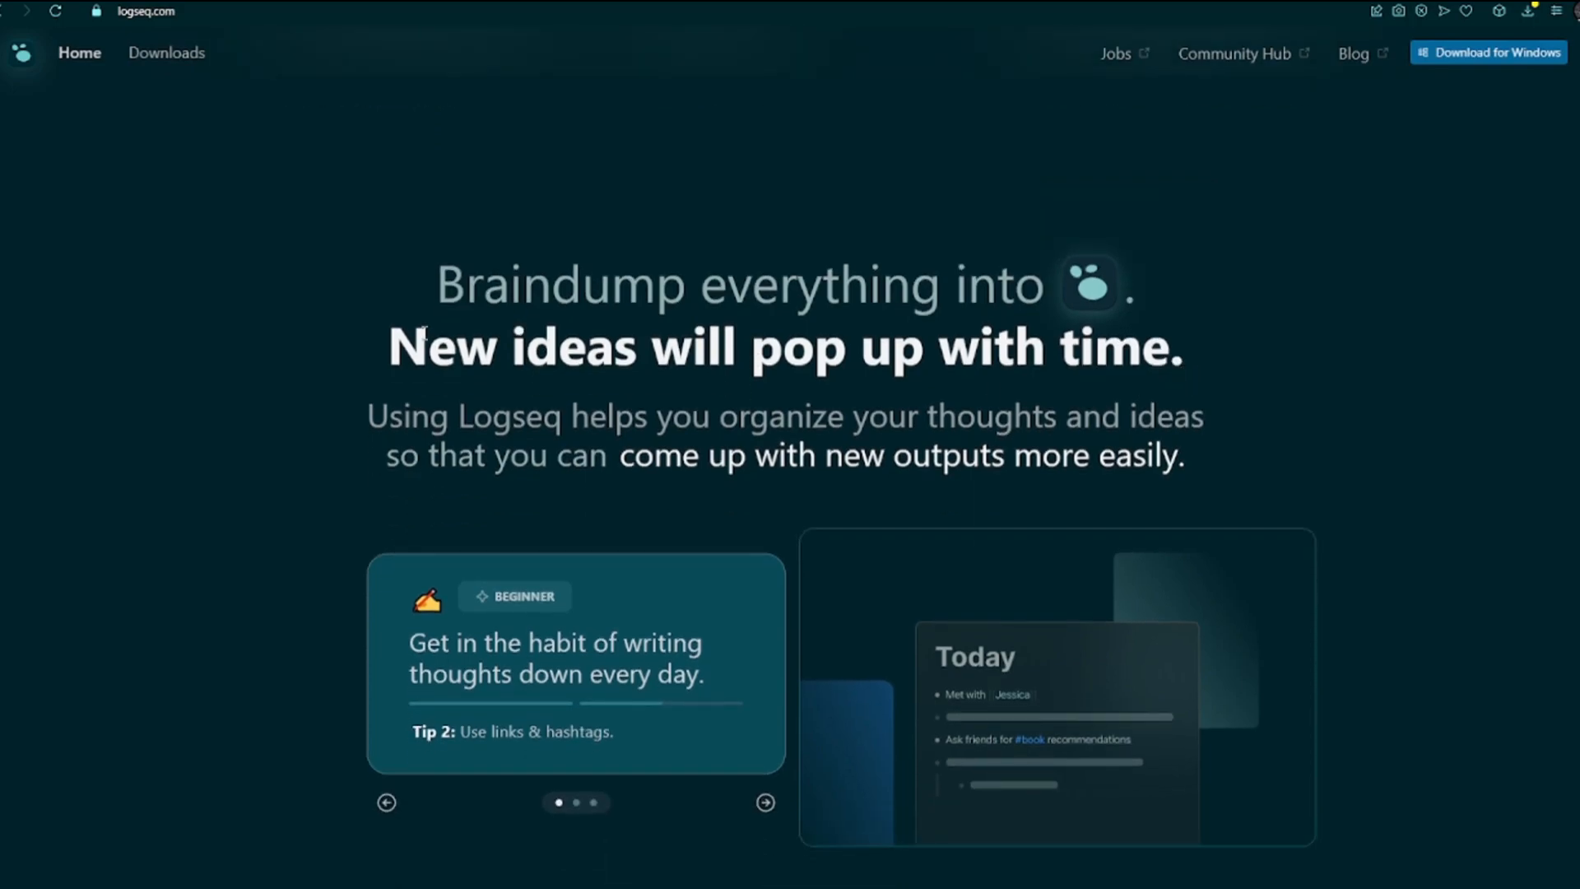
Scroll Logseq past 'Braindump everything' and More Resources to the 'Overwhelmed' section, selecting its heading text.
scroll(down, 3)
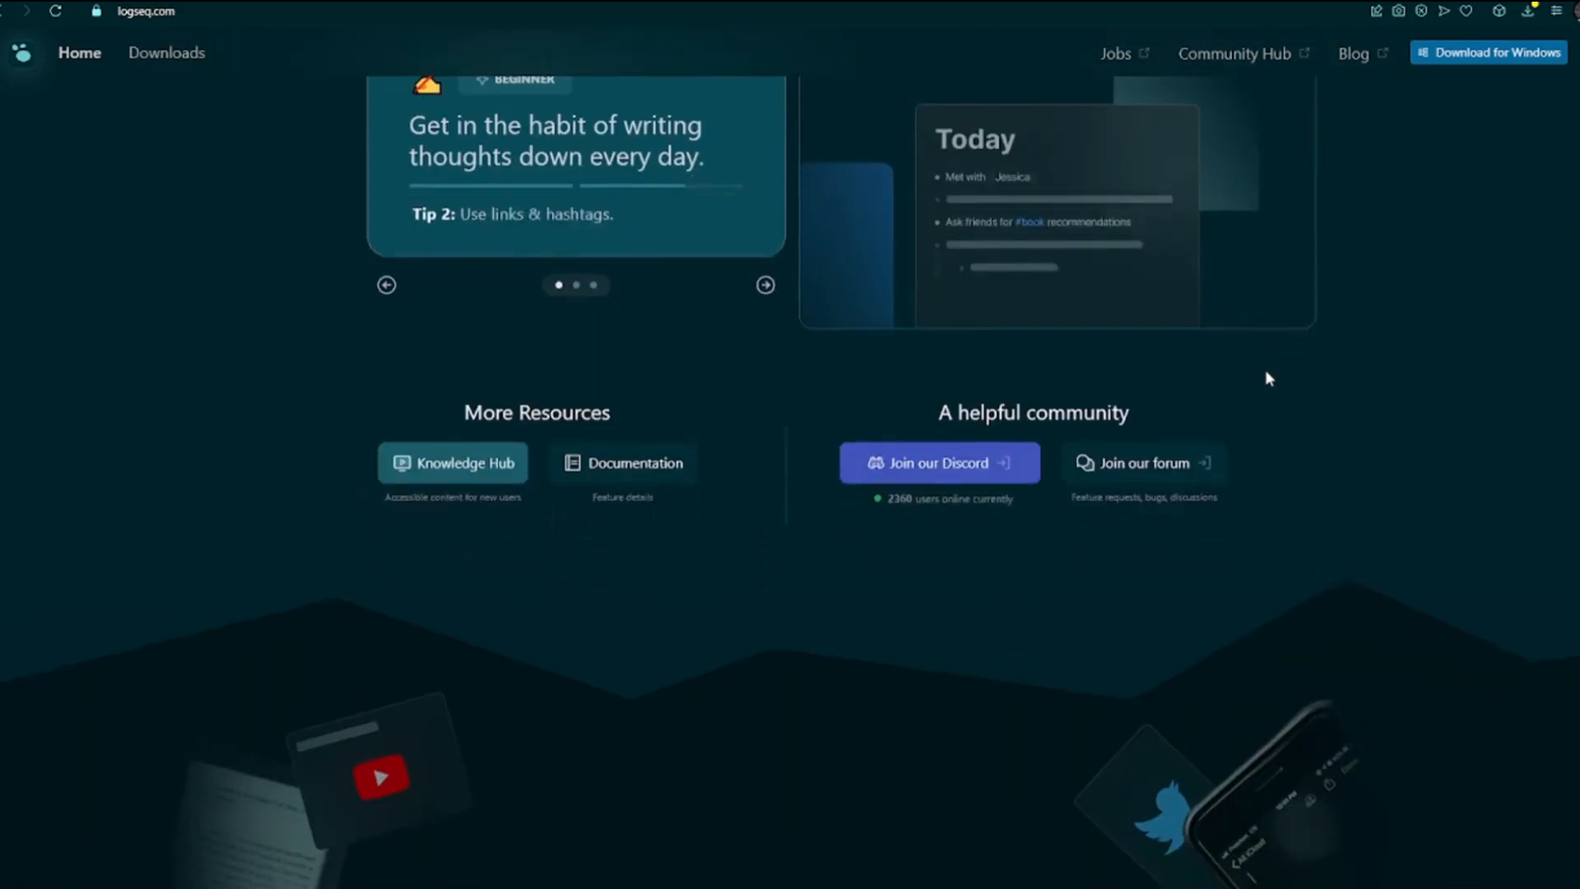
scroll(up, 3)
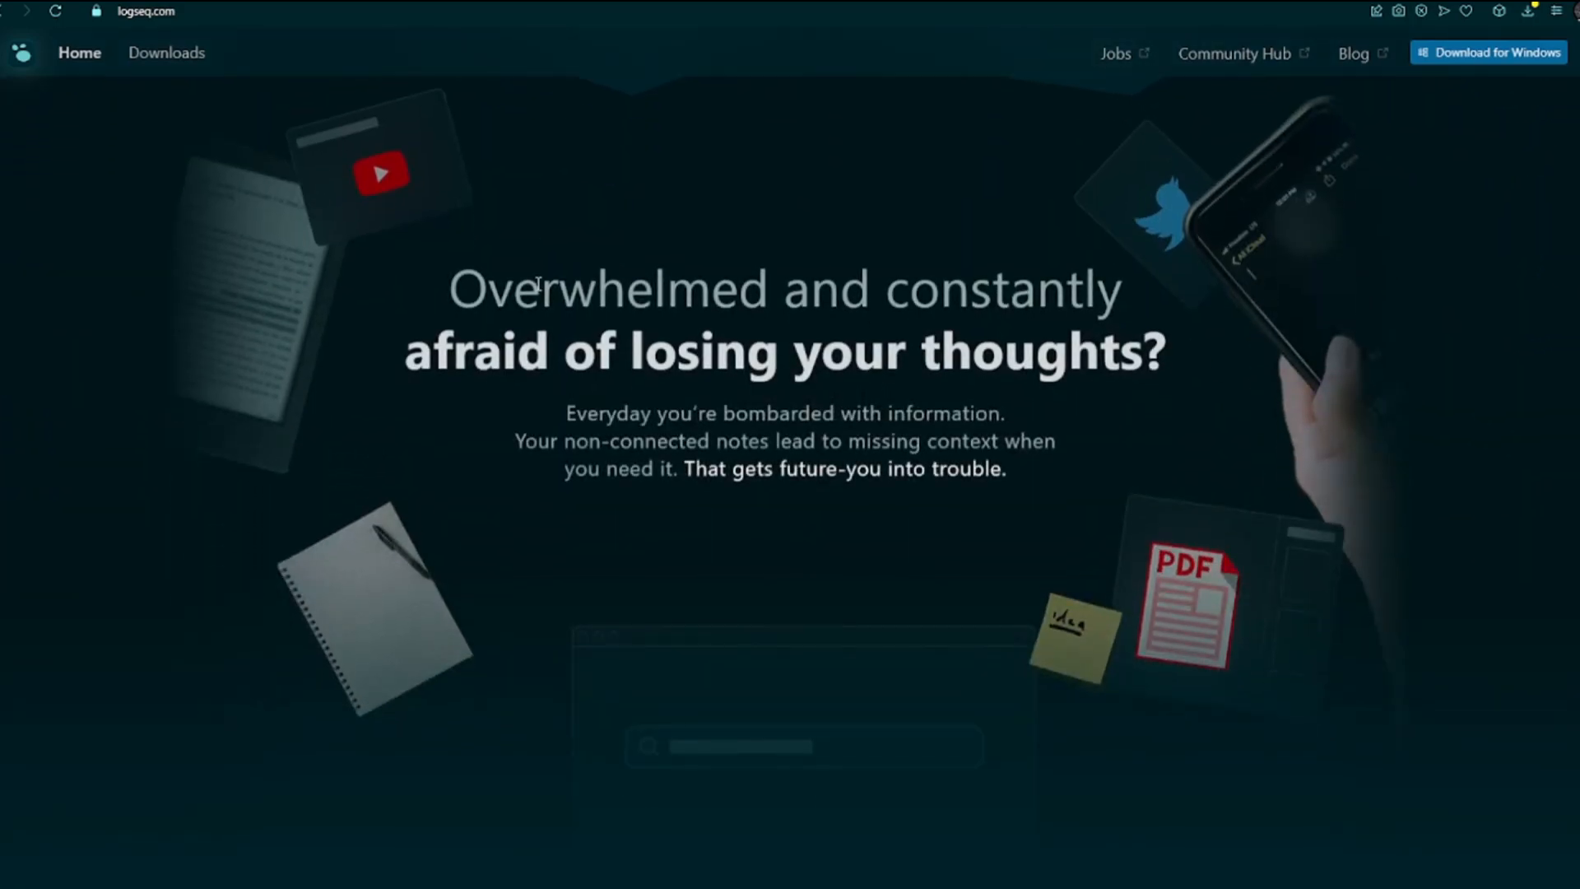
drag(448, 290, 1167, 353)
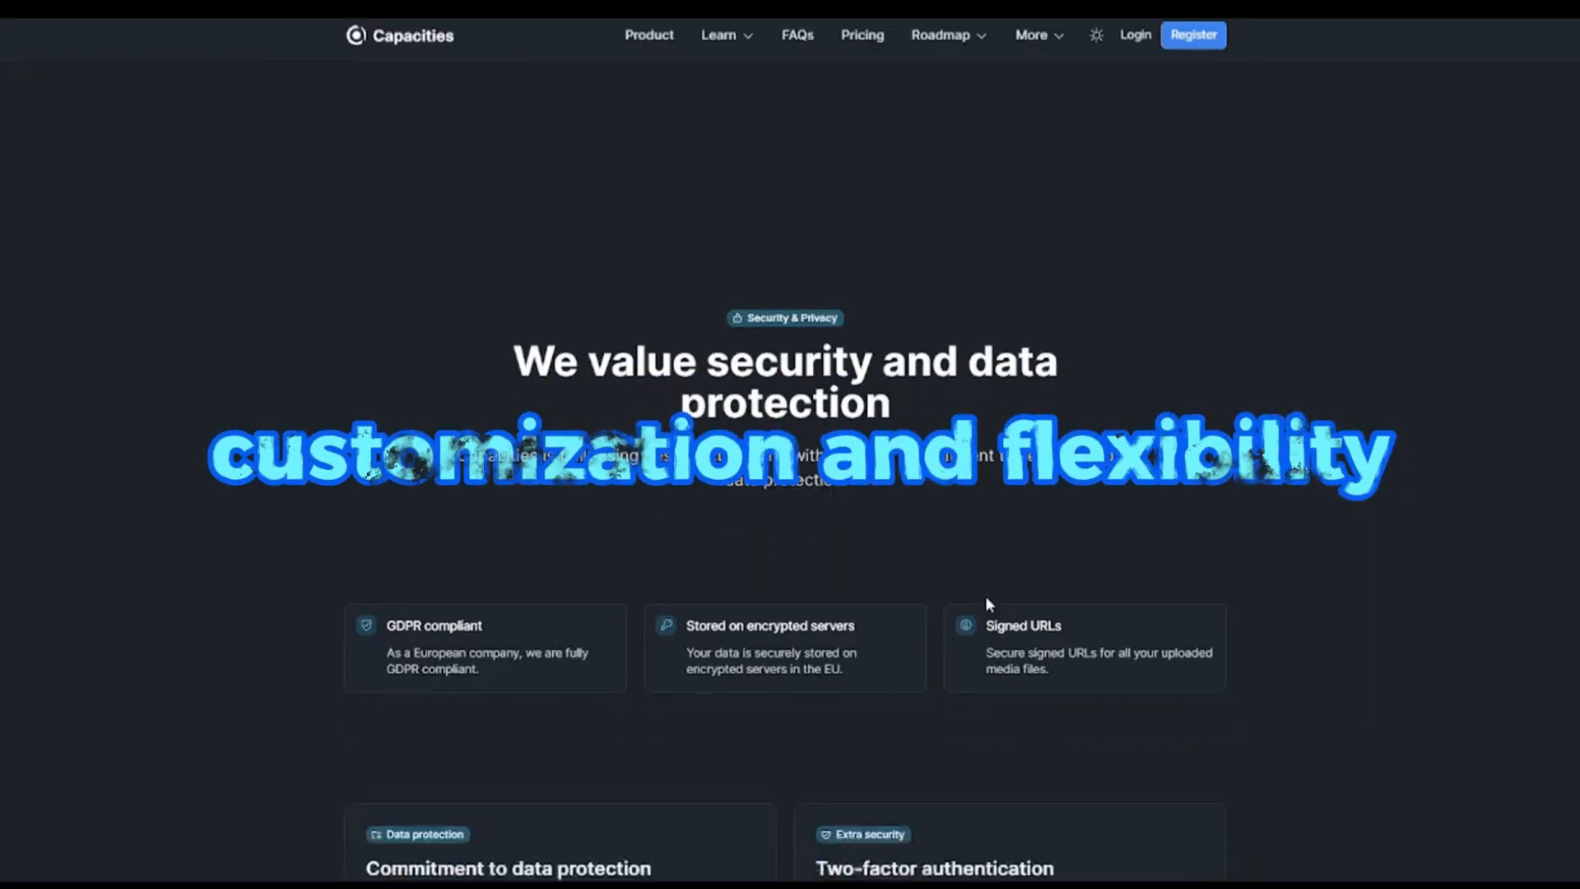
Scroll Capacities past 'Create a studio for your mind' to the Learn more cards and European-team footer.
scroll(down, 3)
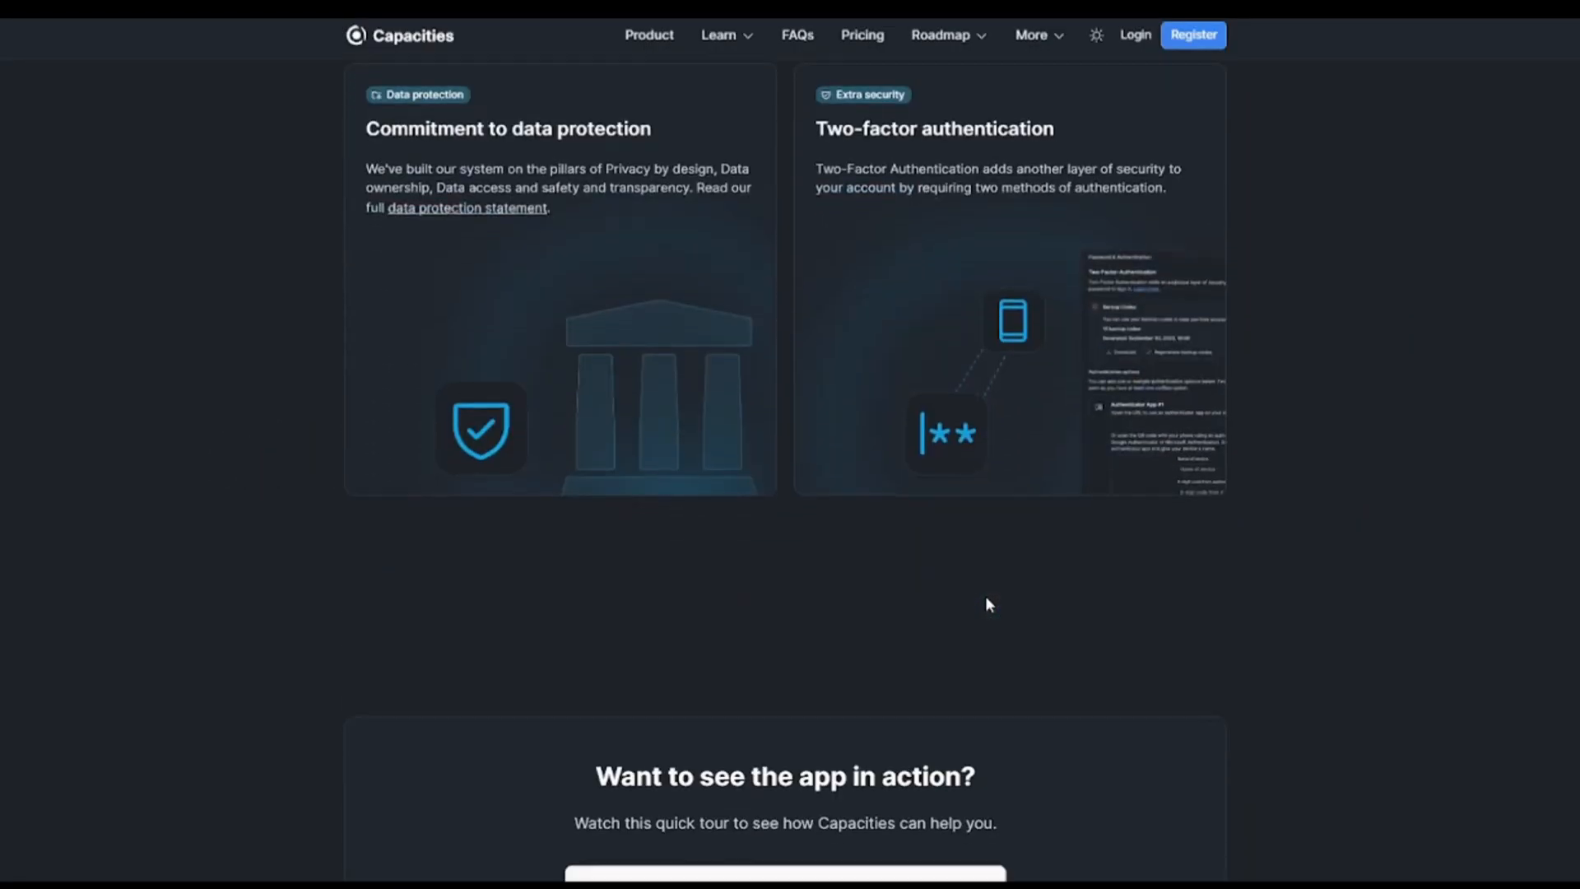
scroll(down, 3)
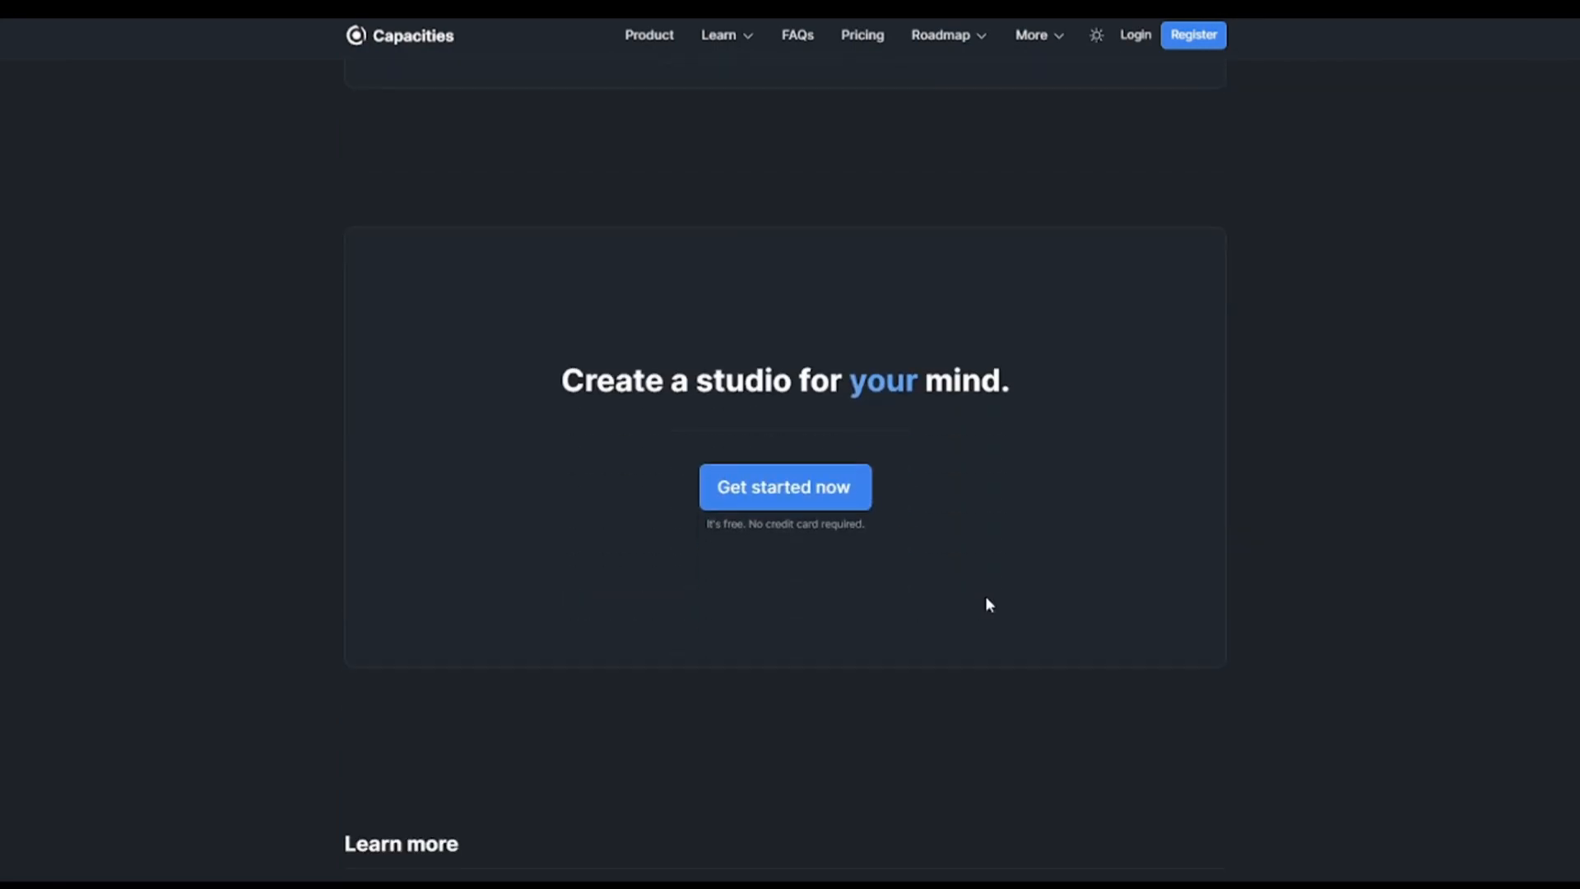
scroll(down, 3)
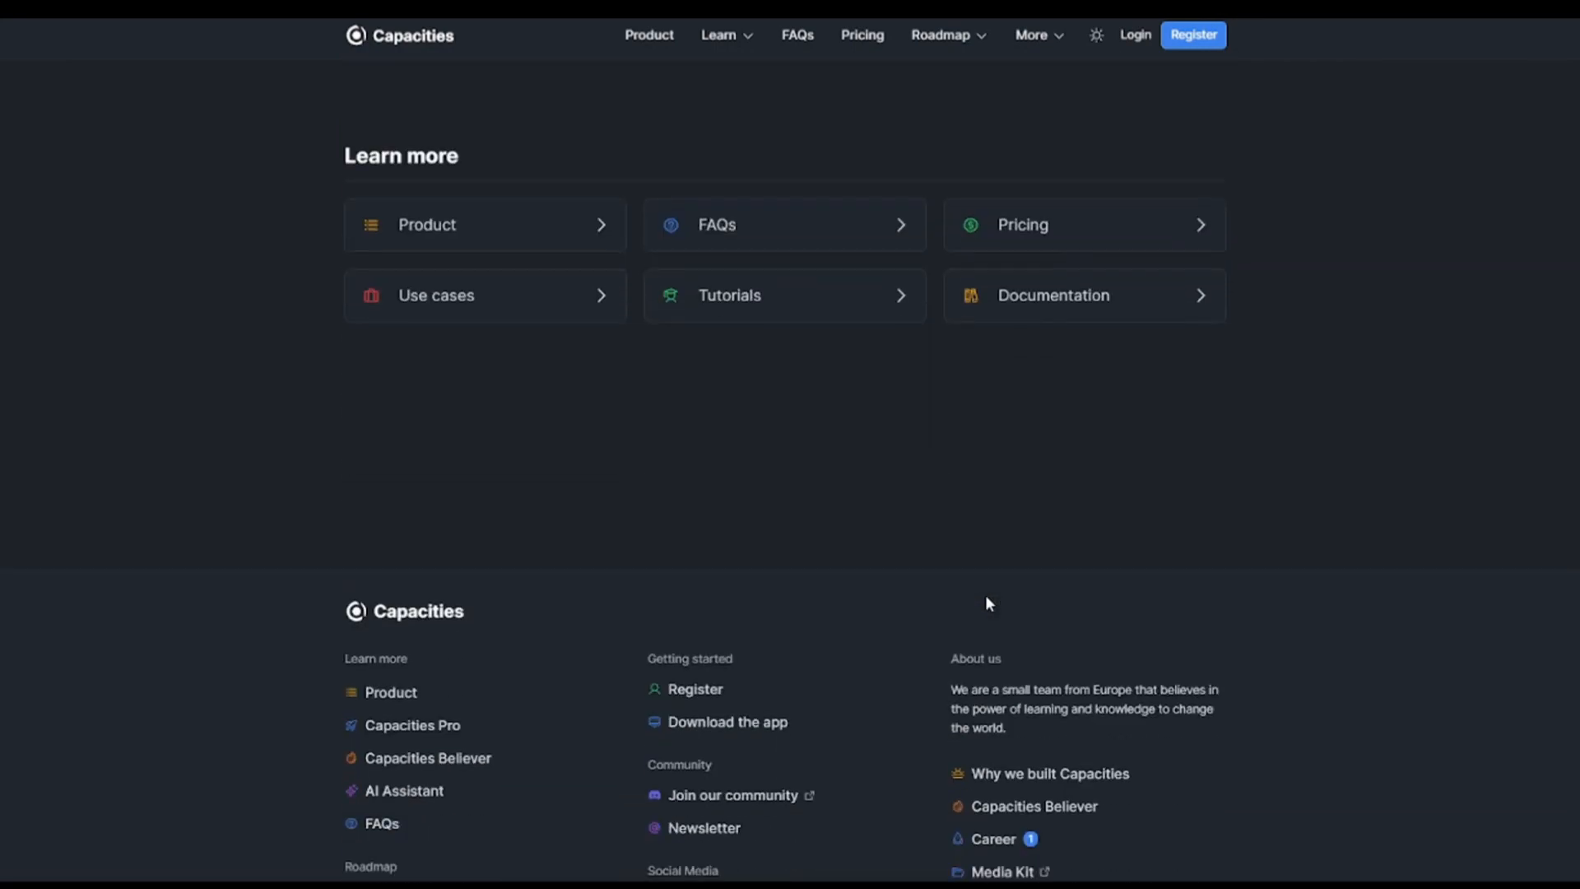
scroll(down, 3)
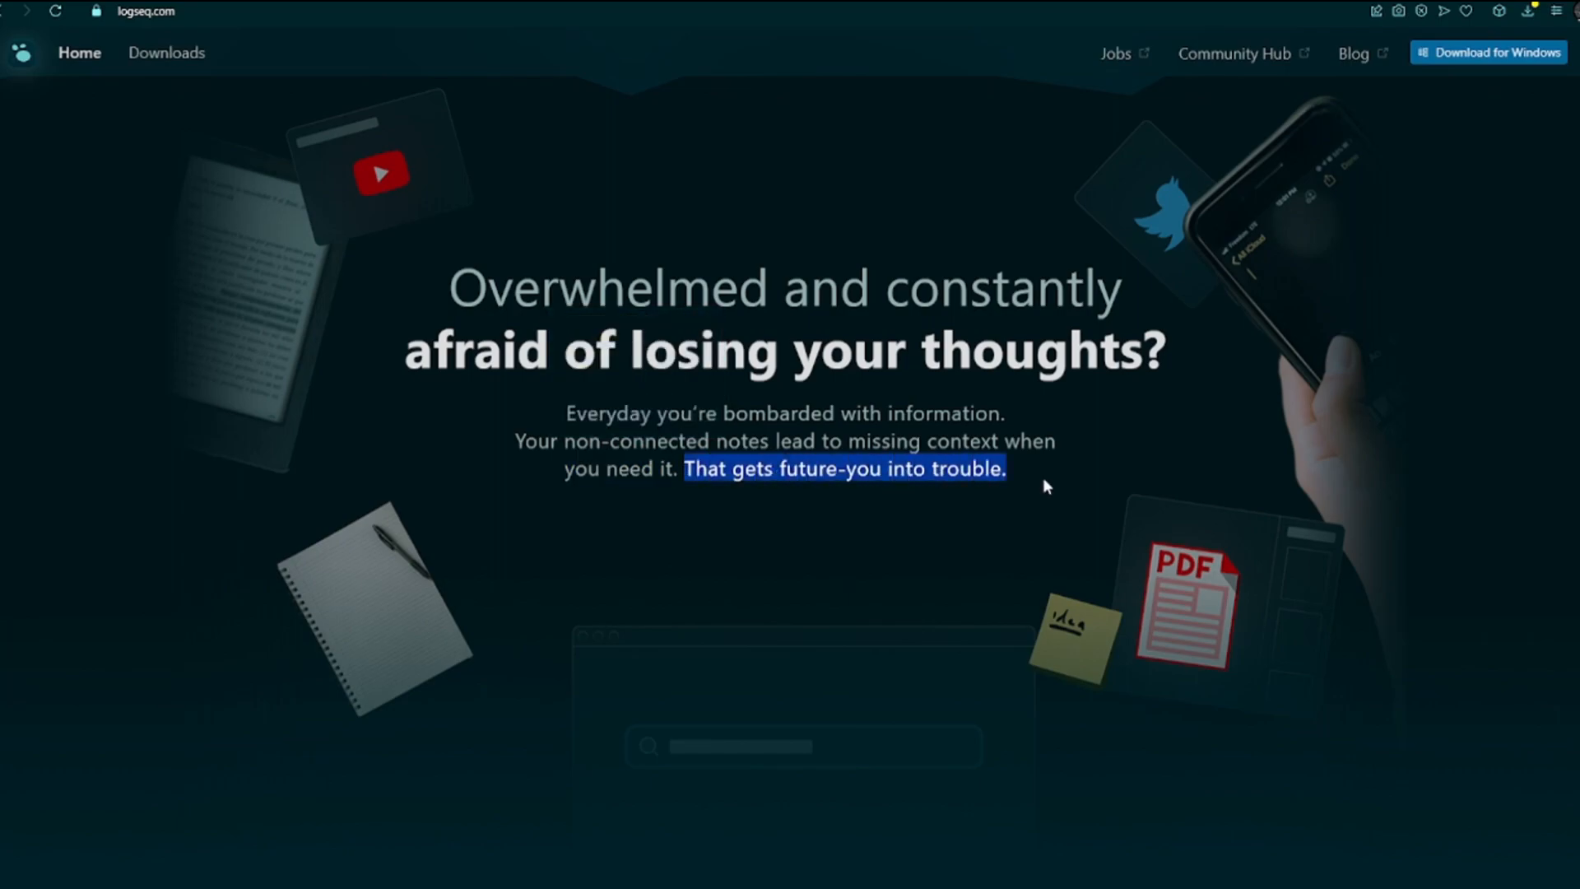
Scroll Logseq to 'Gain clarity in your everyday life' and highlight the opening words of the tagline.
scroll(down, 3)
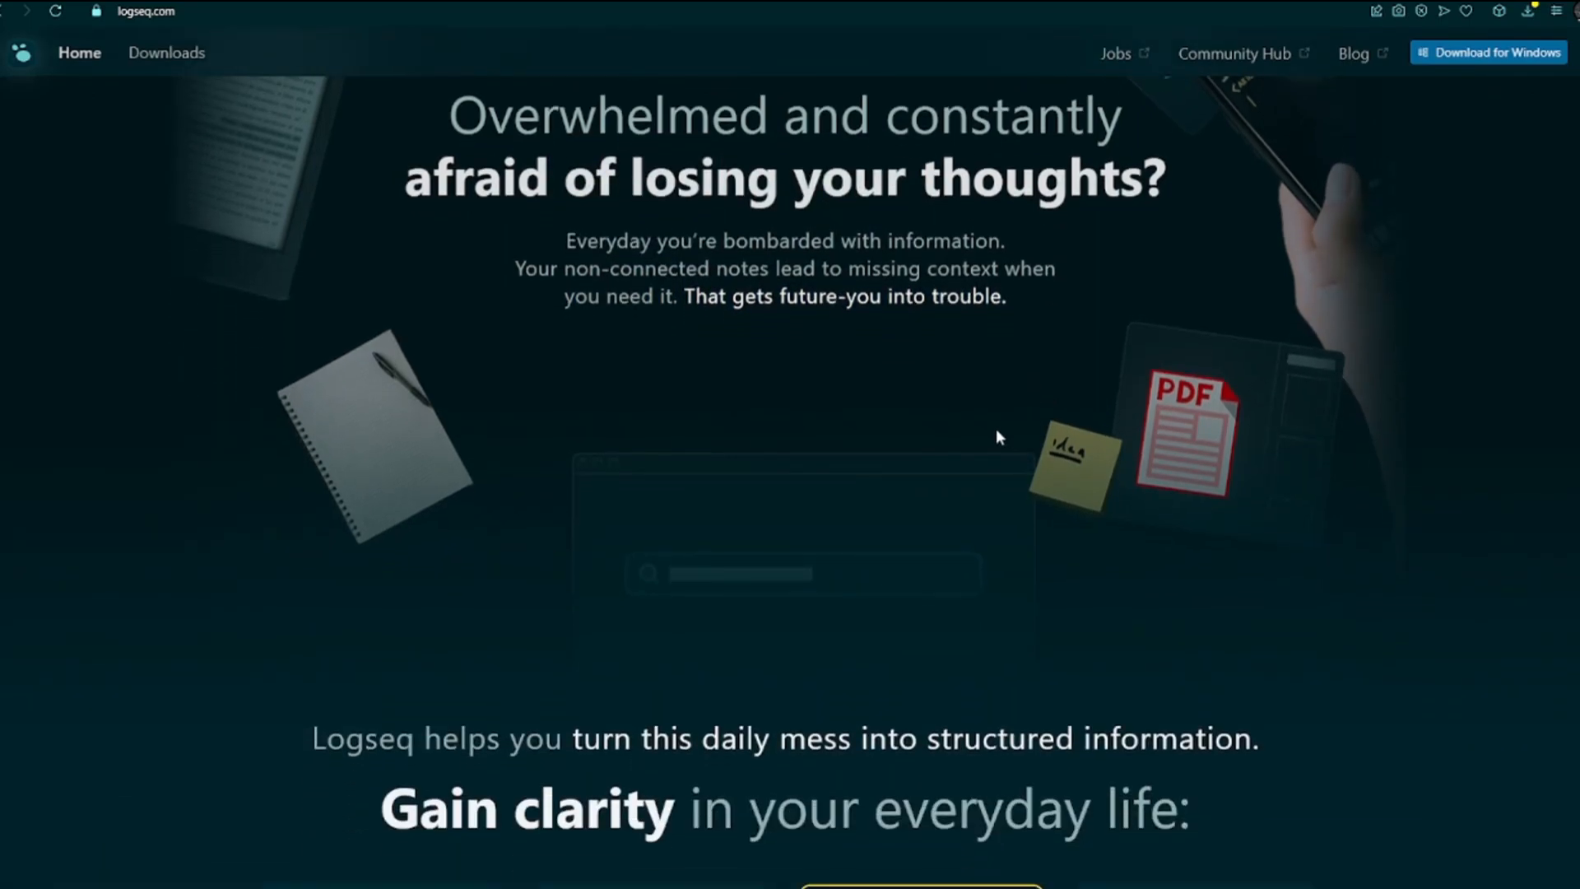
scroll(down, 3)
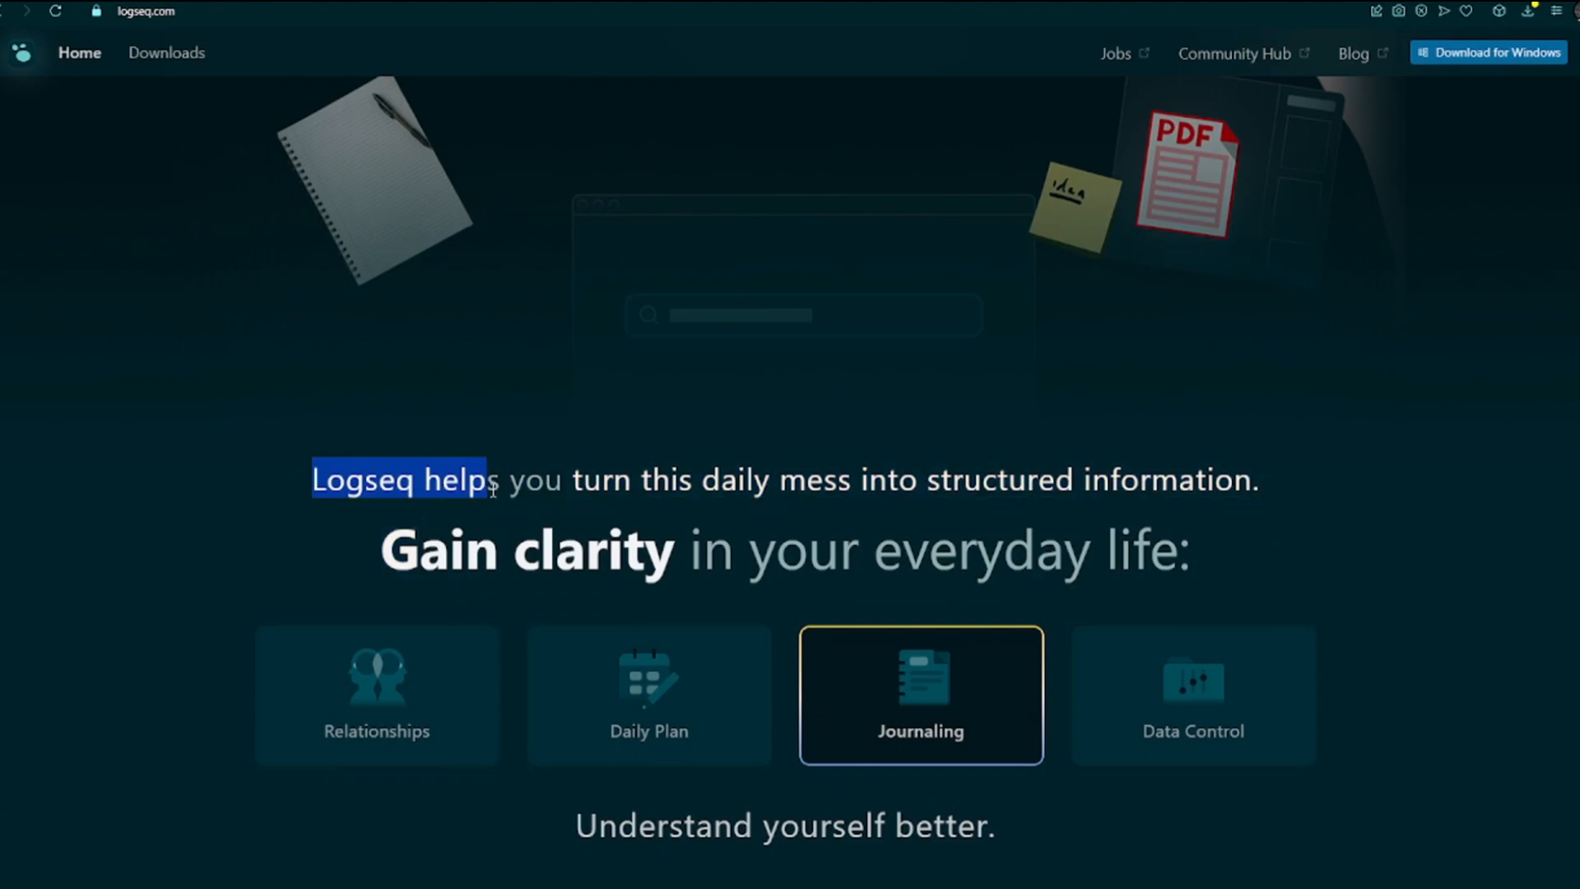
drag(484, 479, 1088, 479)
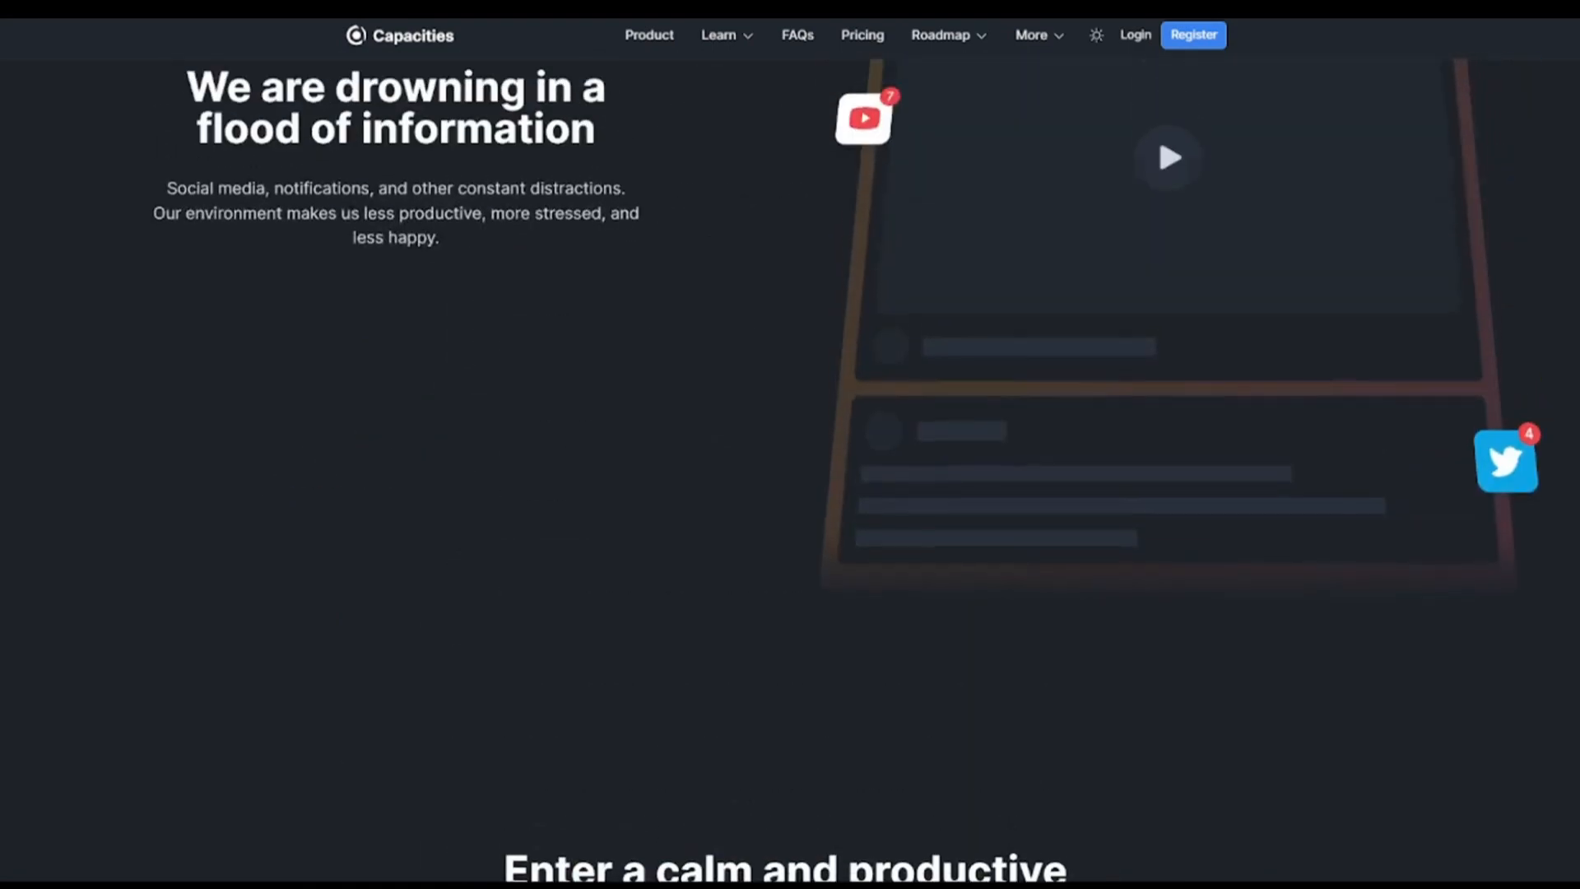
Scroll Capacities through the information-overload, cryptic-computer-files and network-of-thoughts sections.
scroll(down, 3)
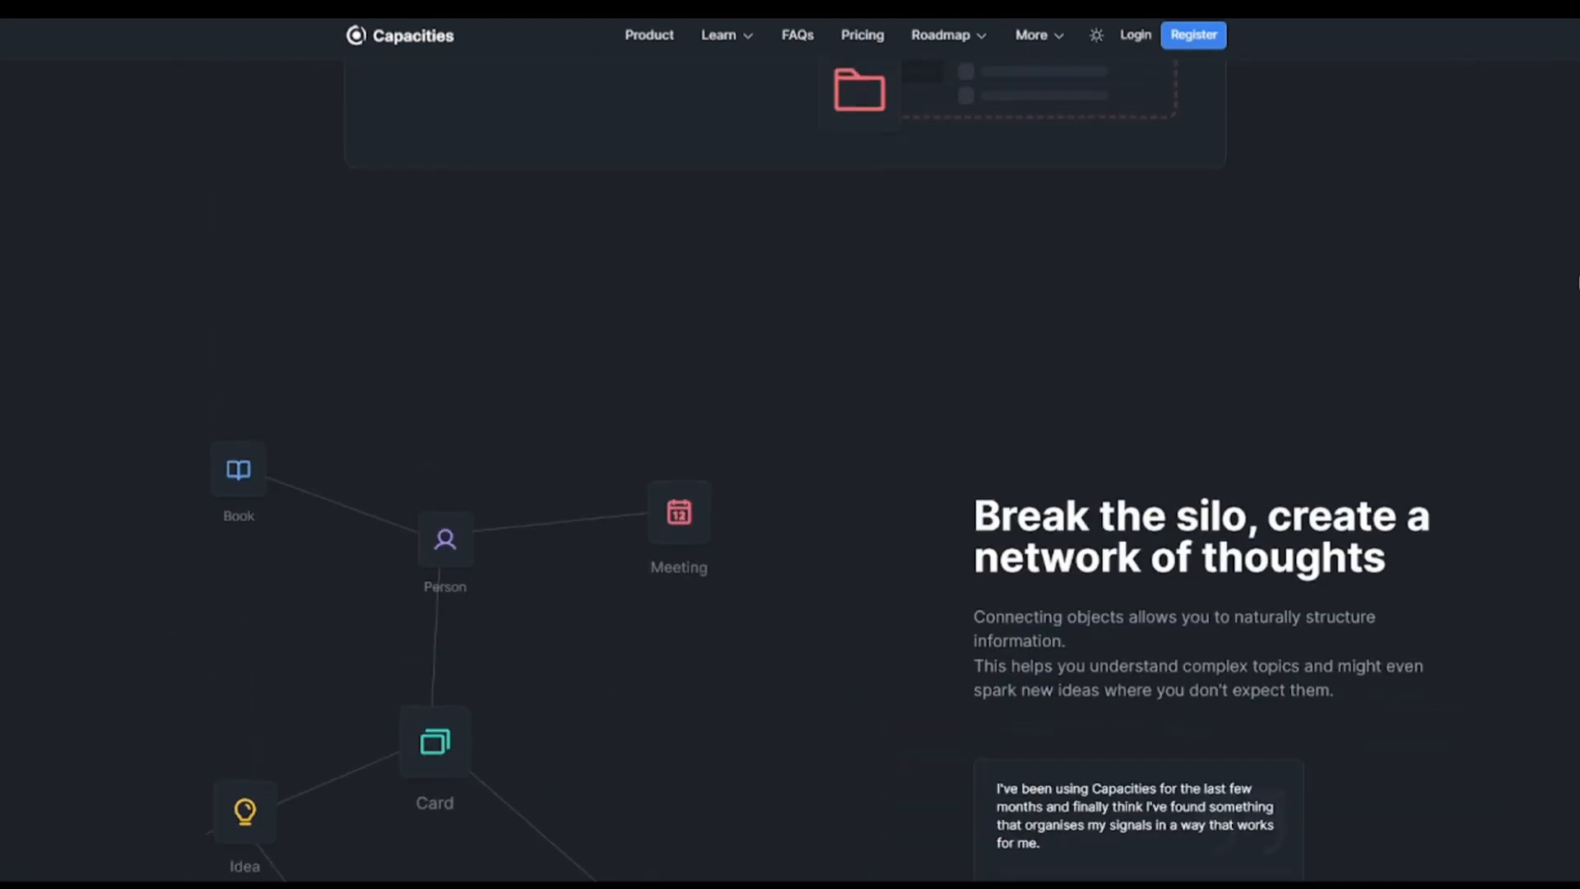
scroll(down, 3)
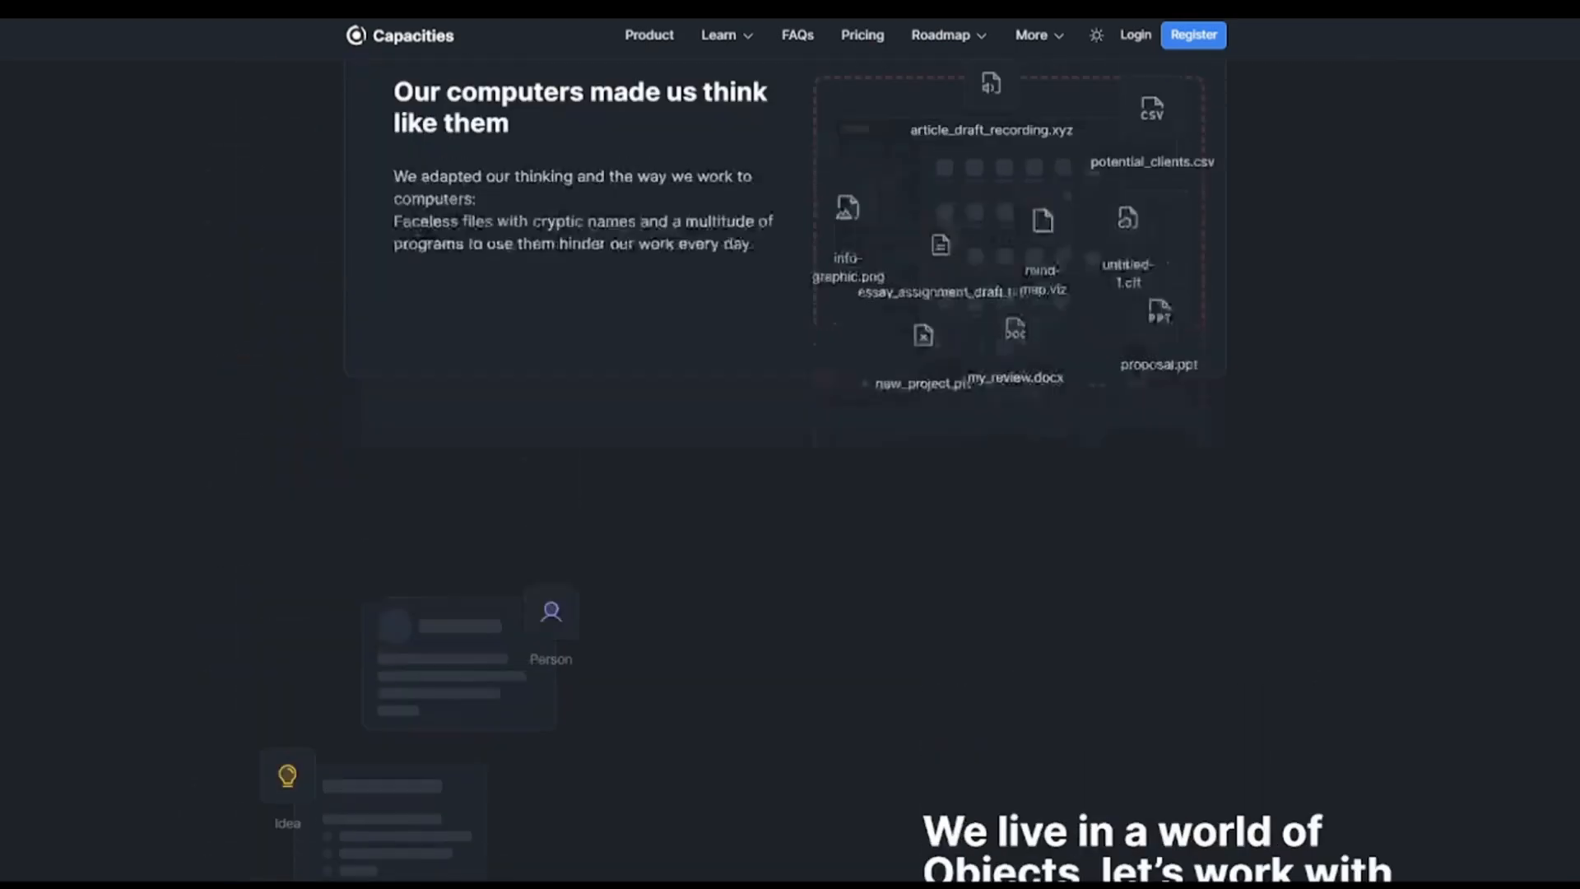
scroll(down, 3)
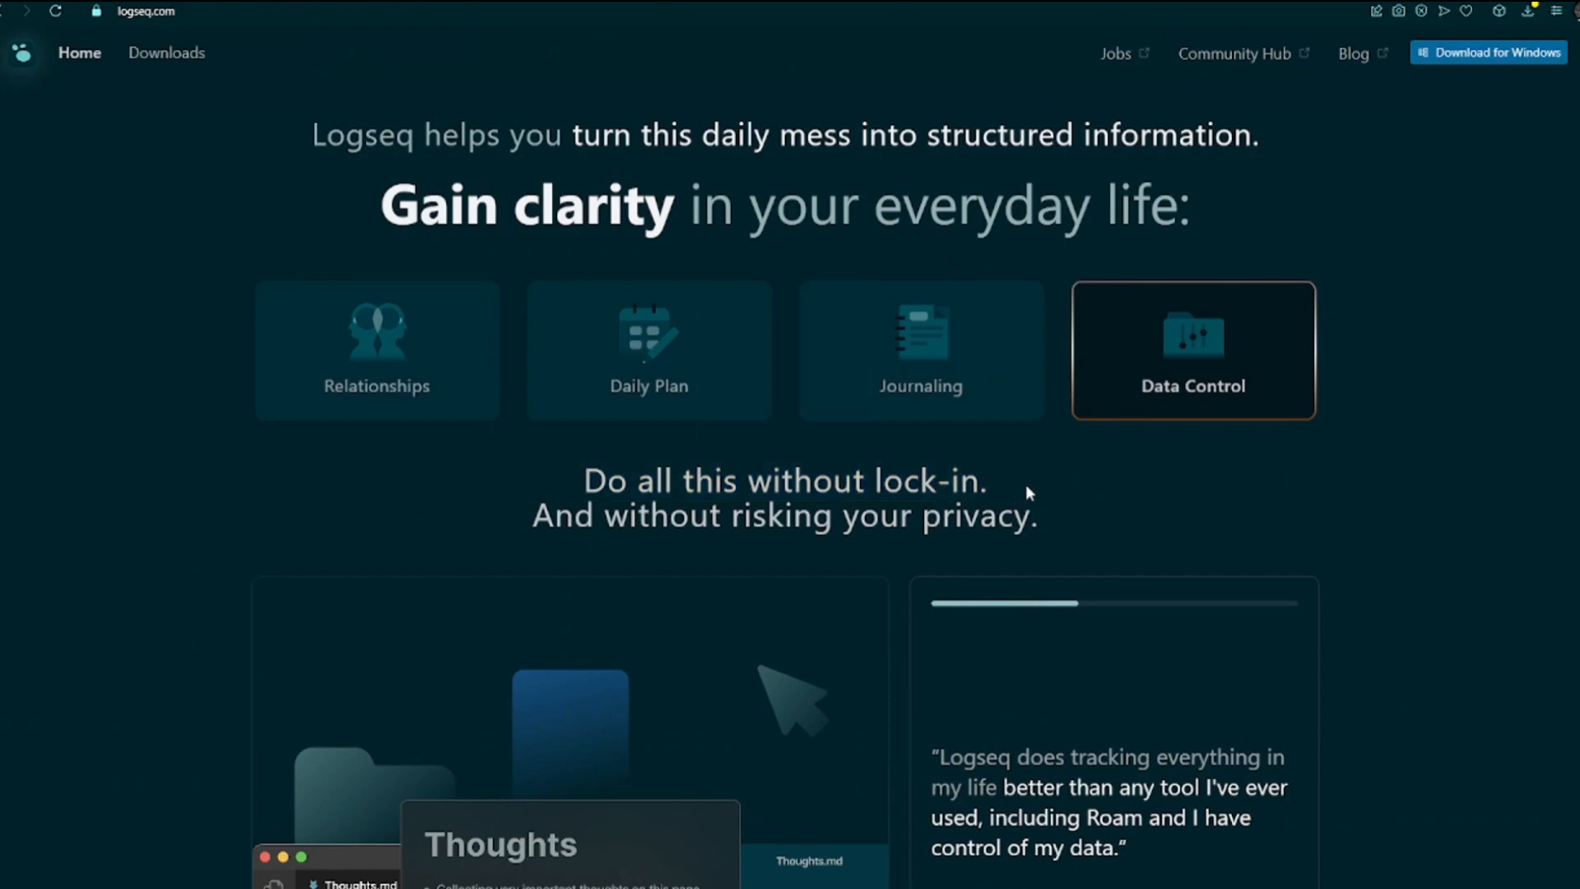
Scroll Logseq to 'Do all this without lock-in' with its testimonial and 'A safe space for your thoughts'.
scroll(down, 3)
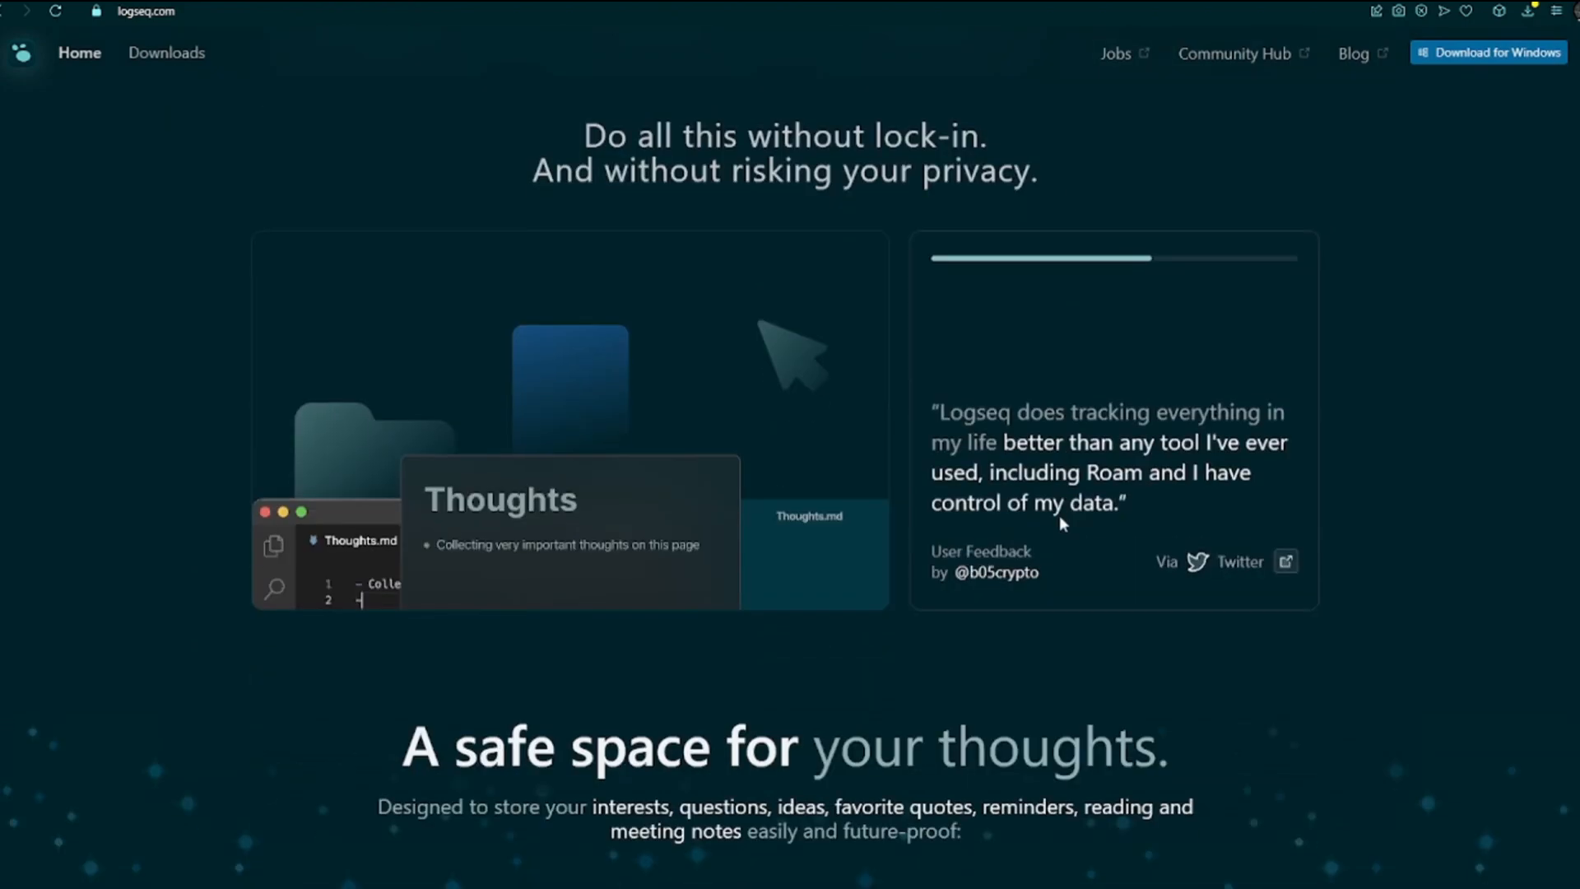
scroll(down, 3)
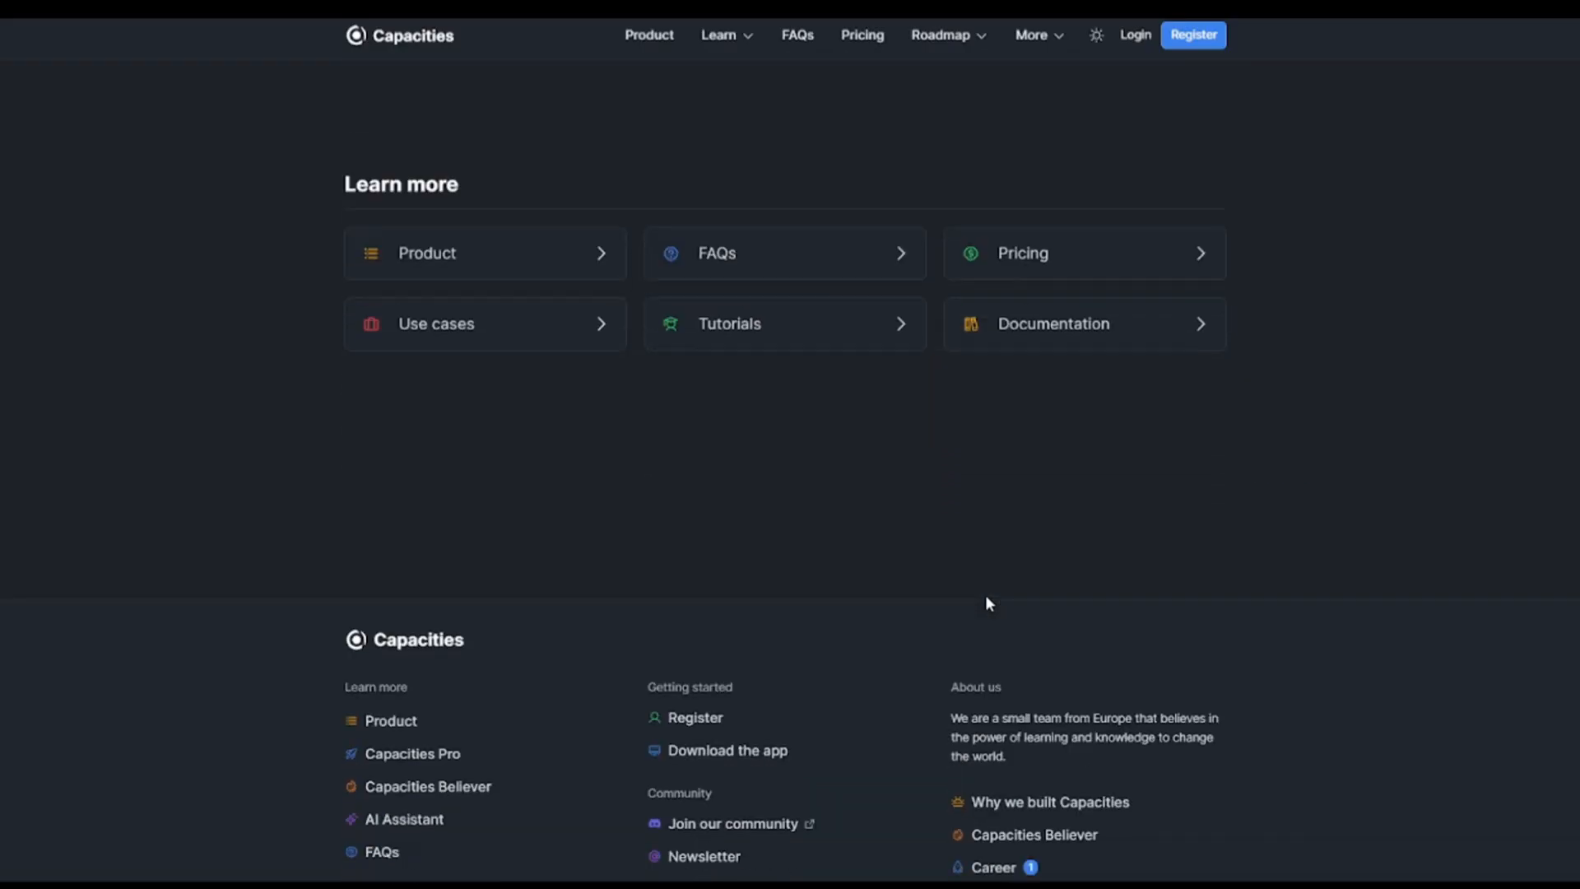
Scroll Capacities from the footer up to the 'Create a studio for your mind' call-to-action.
scroll(down, 3)
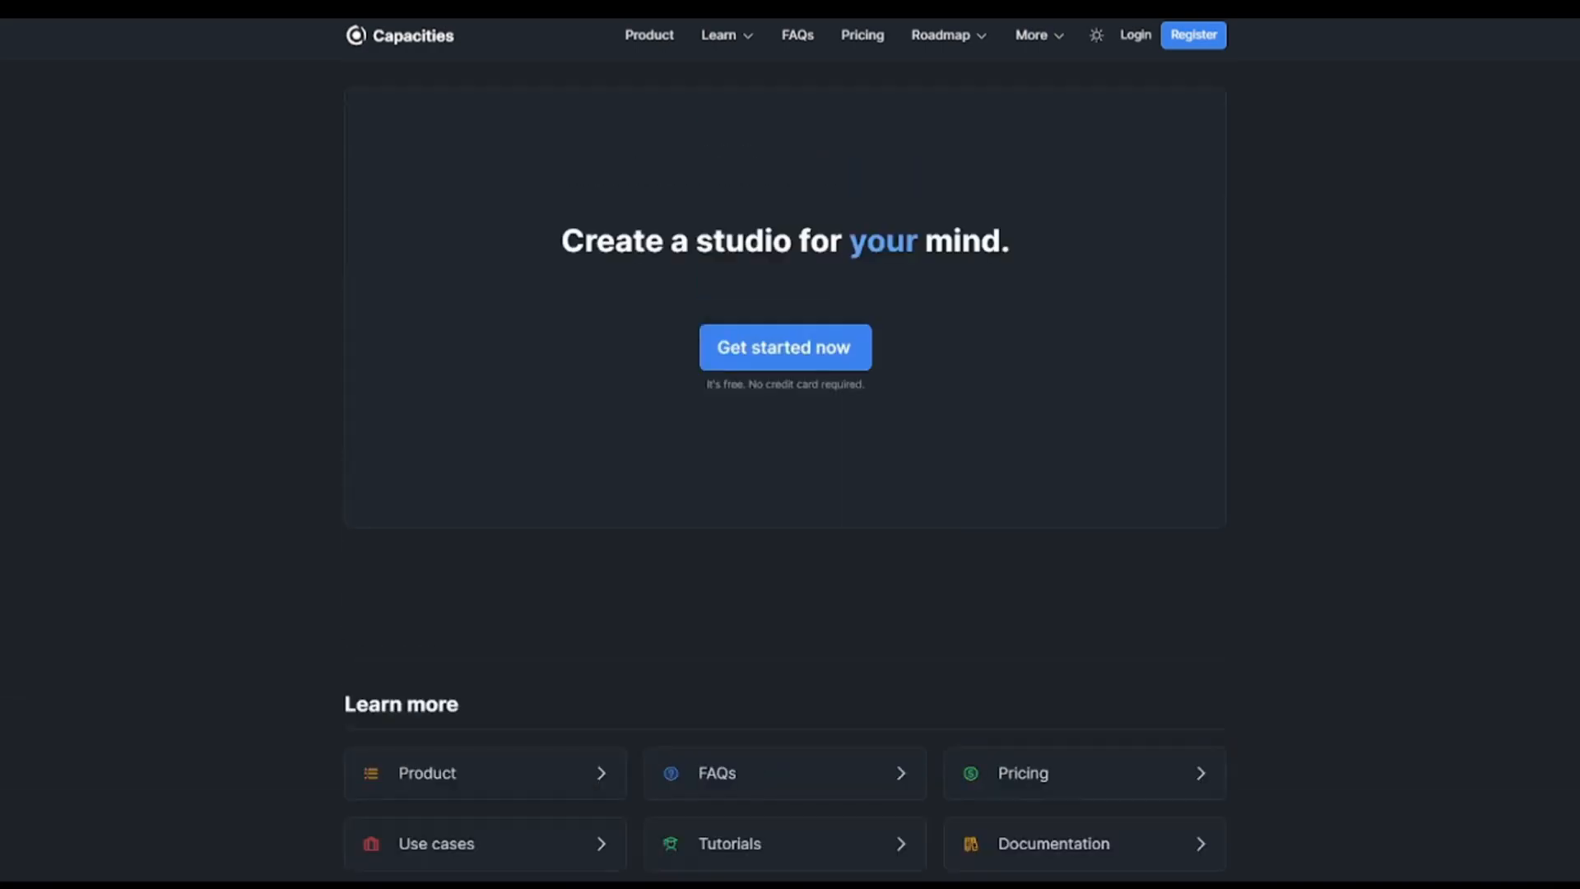
scroll(down, 3)
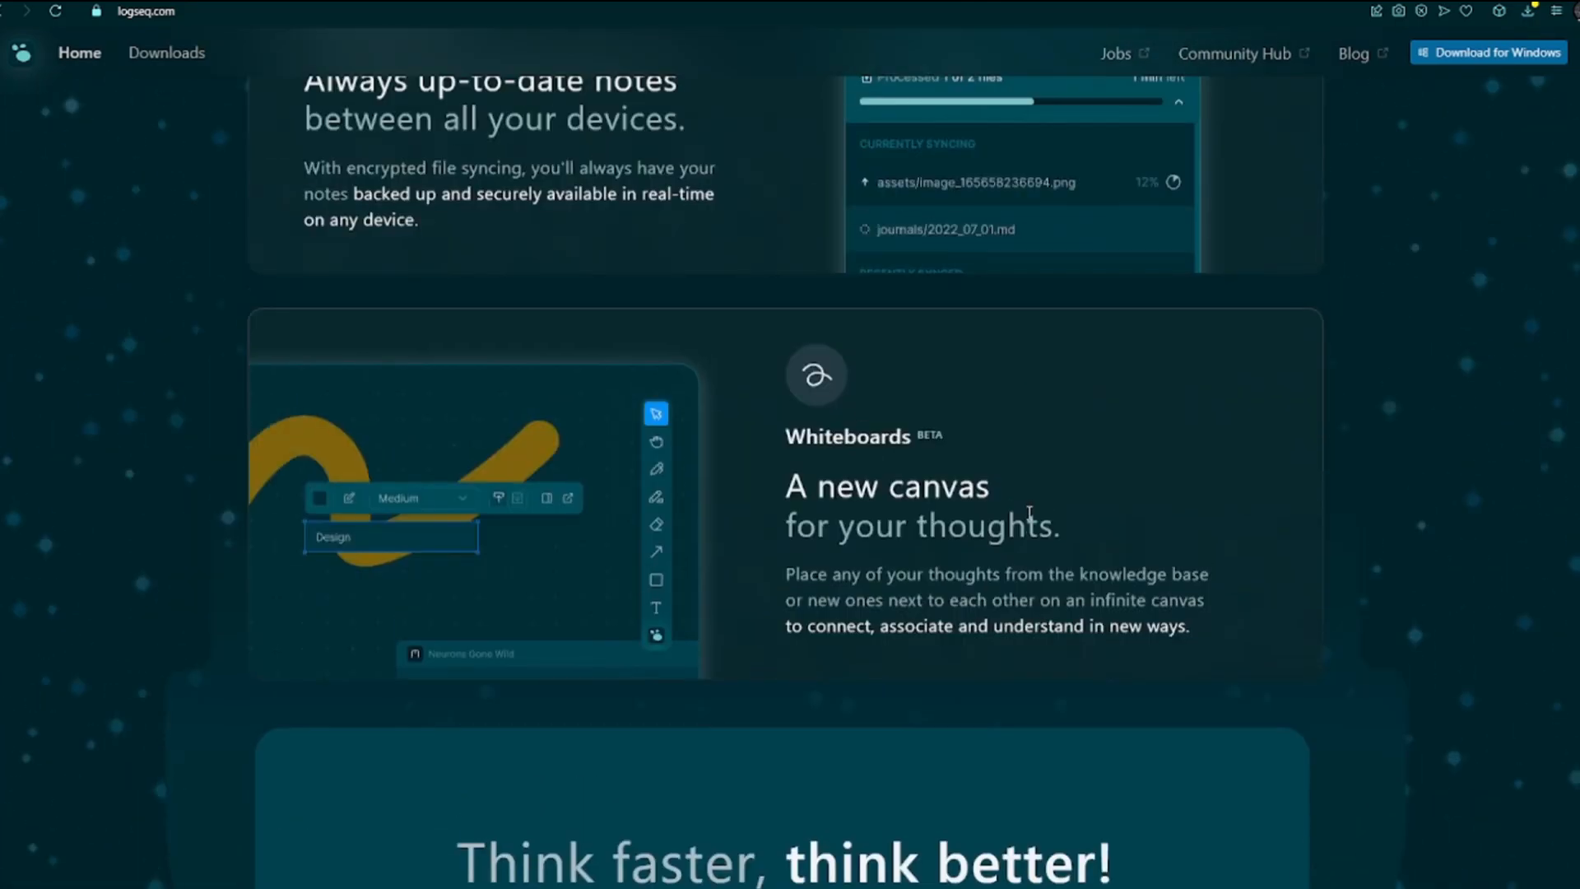
Scroll Logseq from the Whiteboards section back to the 'Connect your notes, increase understanding' headline.
scroll(down, 3)
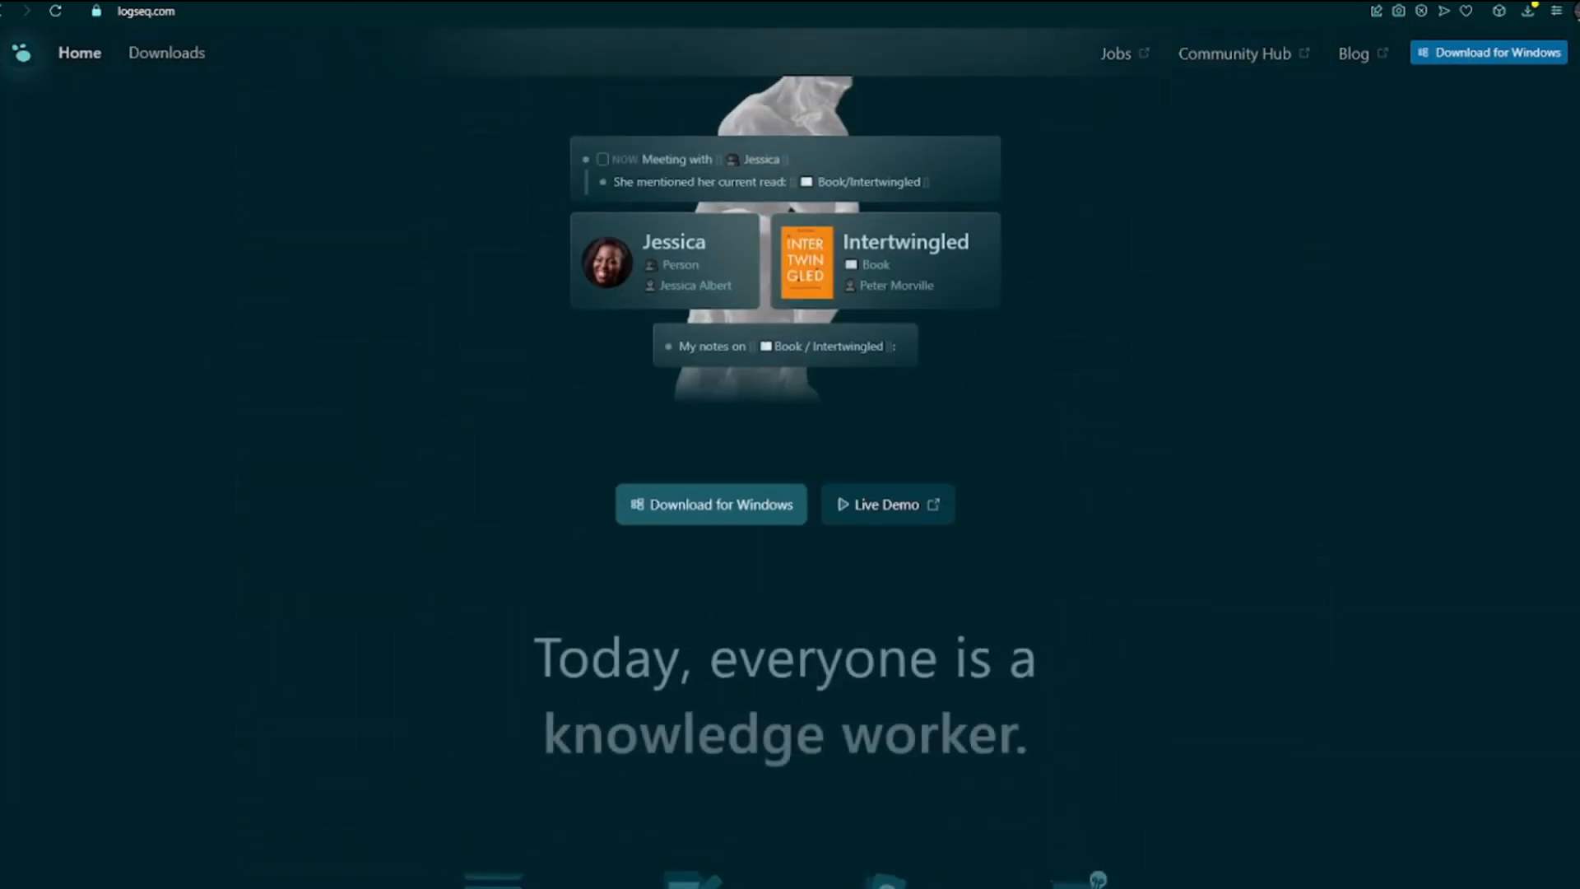
scroll(down, 3)
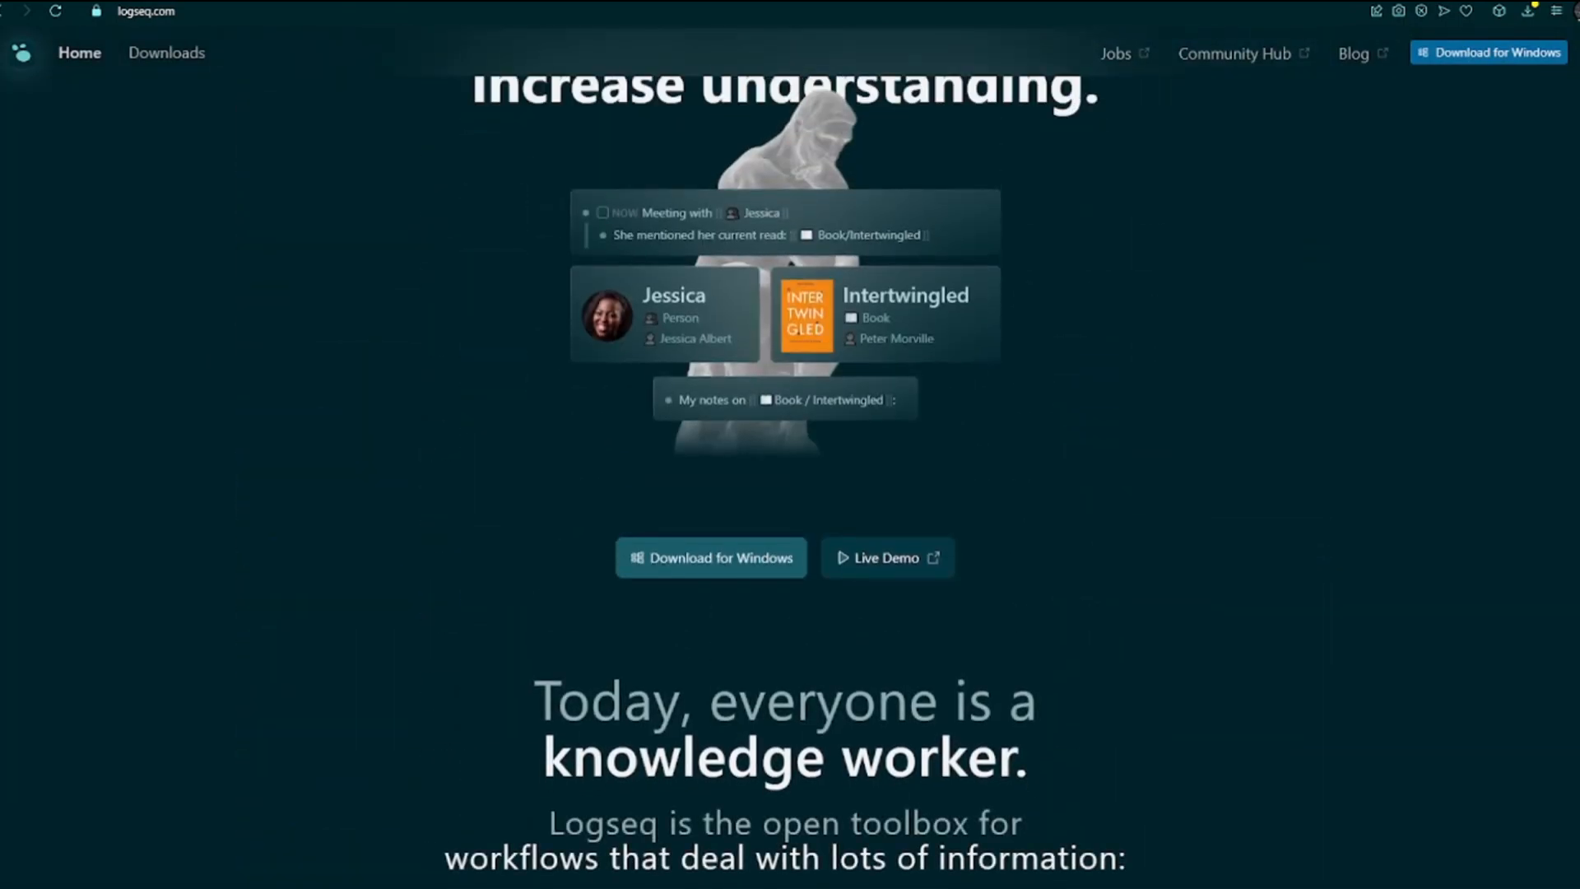
scroll(down, 3)
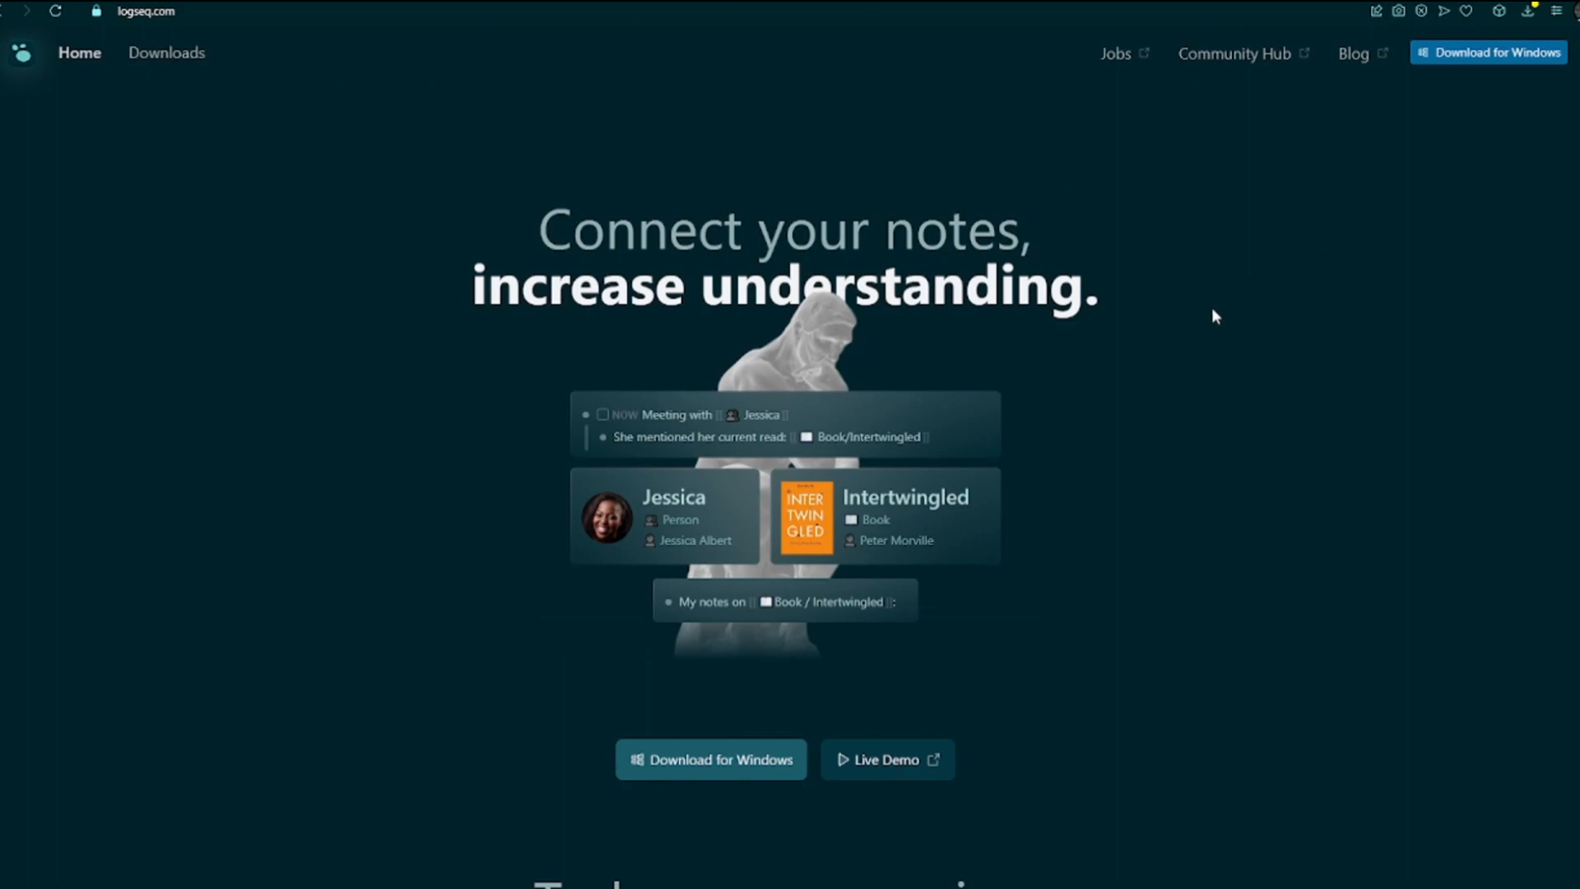
scroll(down, 3)
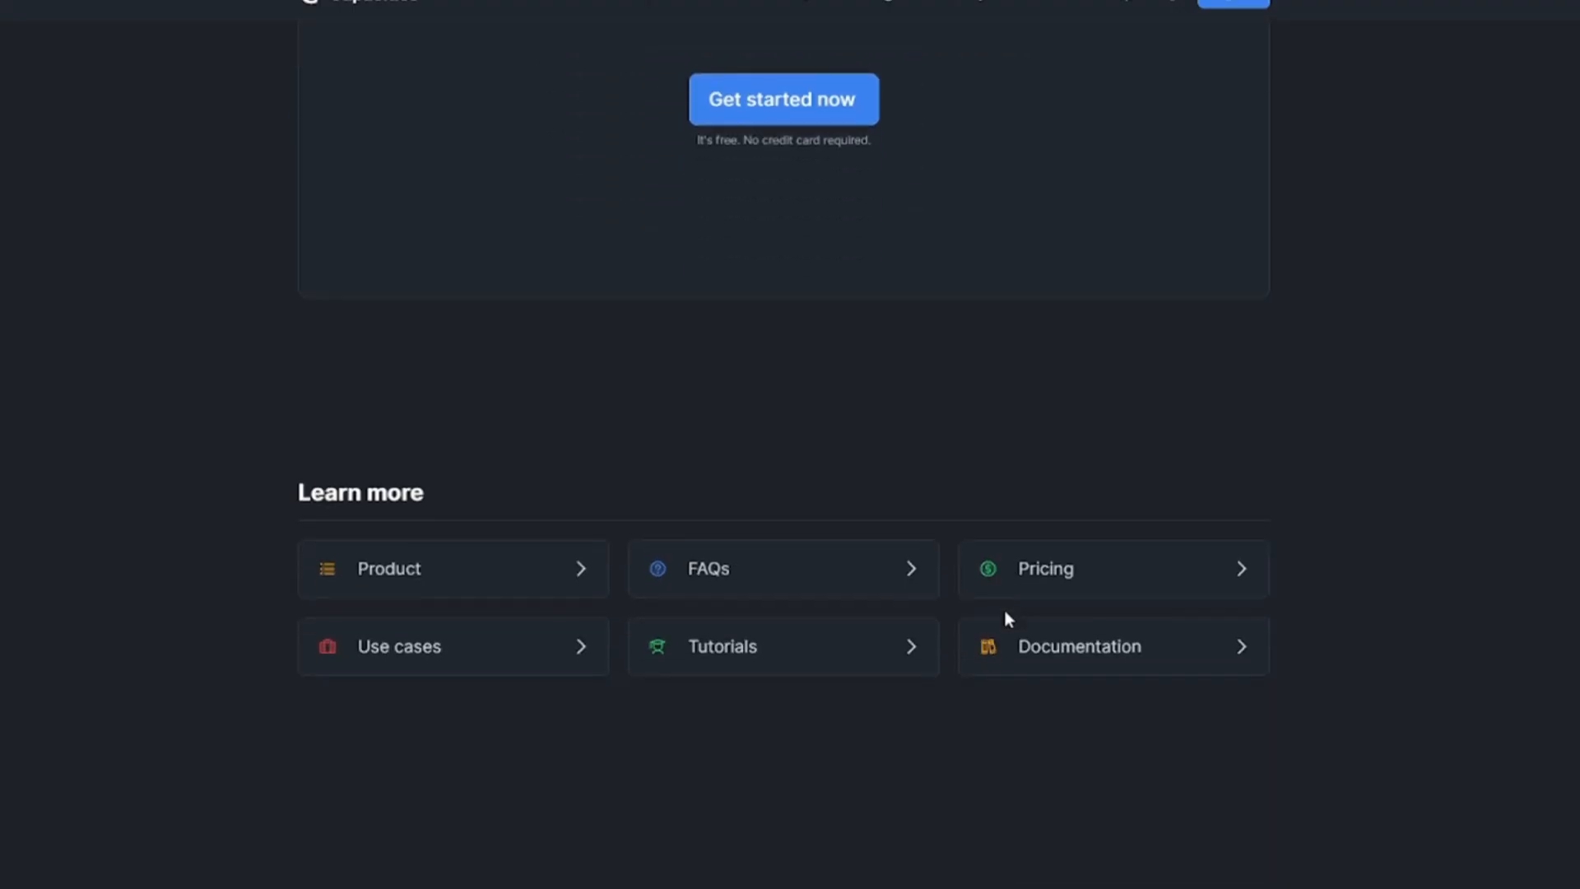
Show Logseq's Academics use case and scroll Capacities down to its full footer with roadmap and social links.
scroll(down, 3)
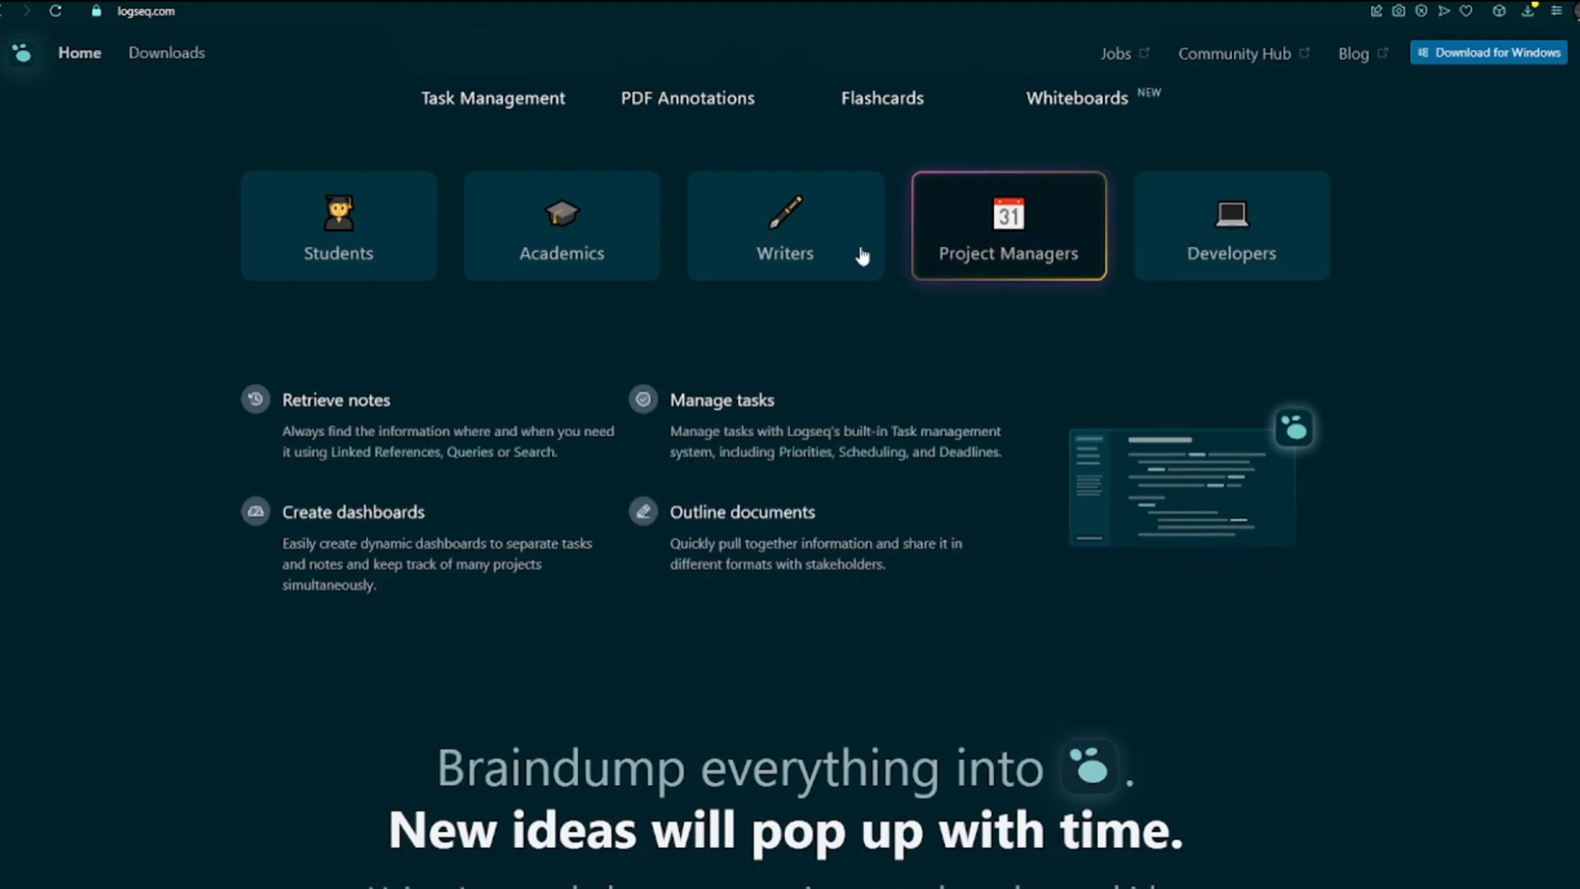
click(561, 226)
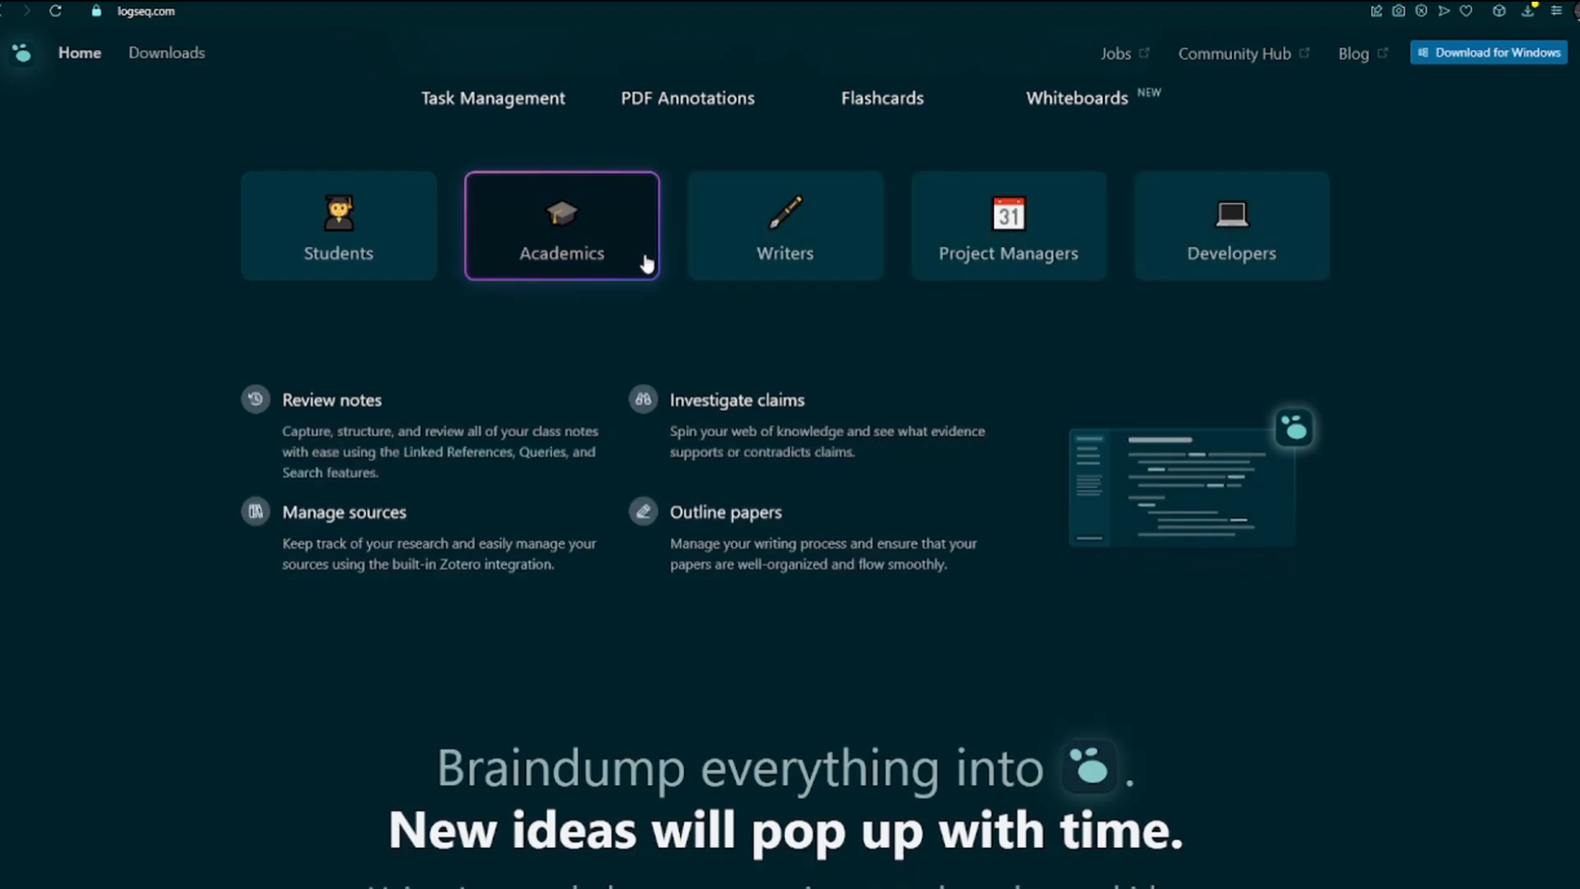
mouse_move(632, 269)
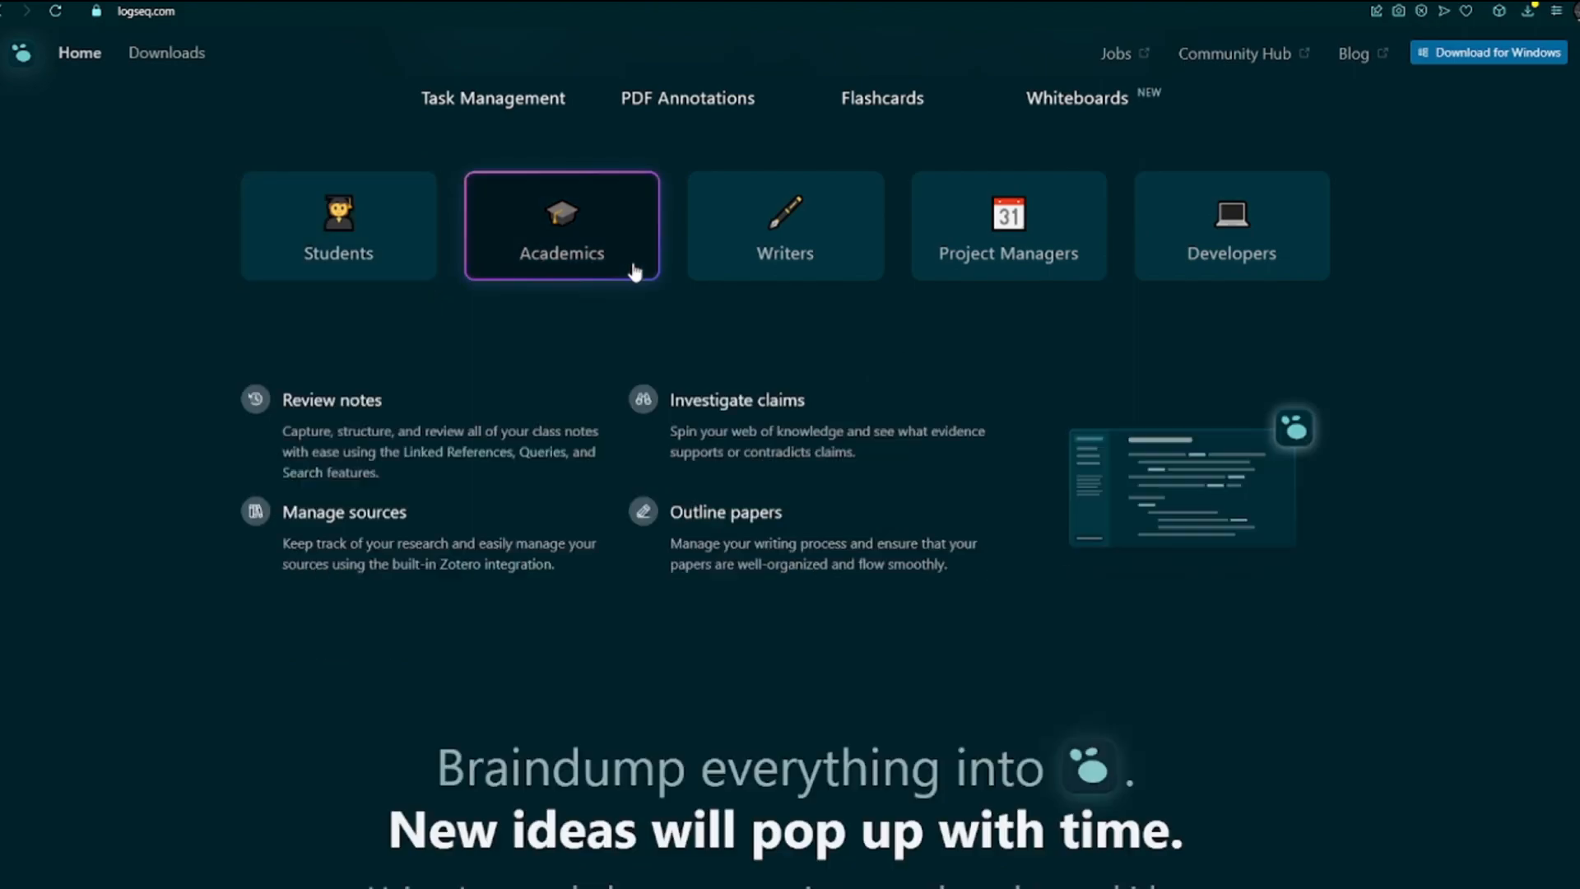
scroll(down, 3)
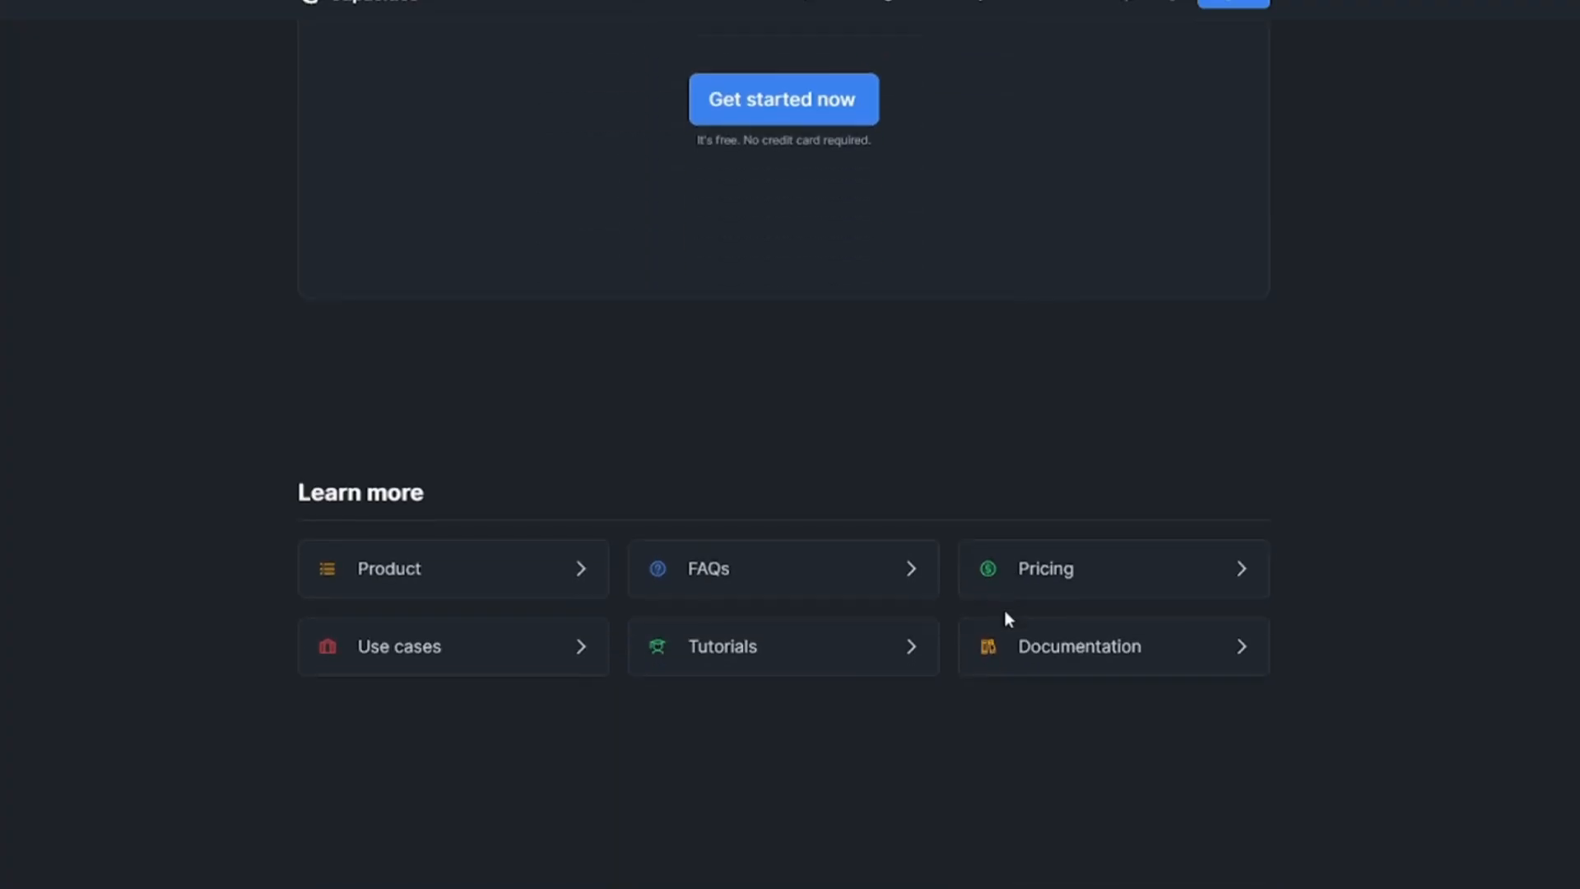
scroll(down, 3)
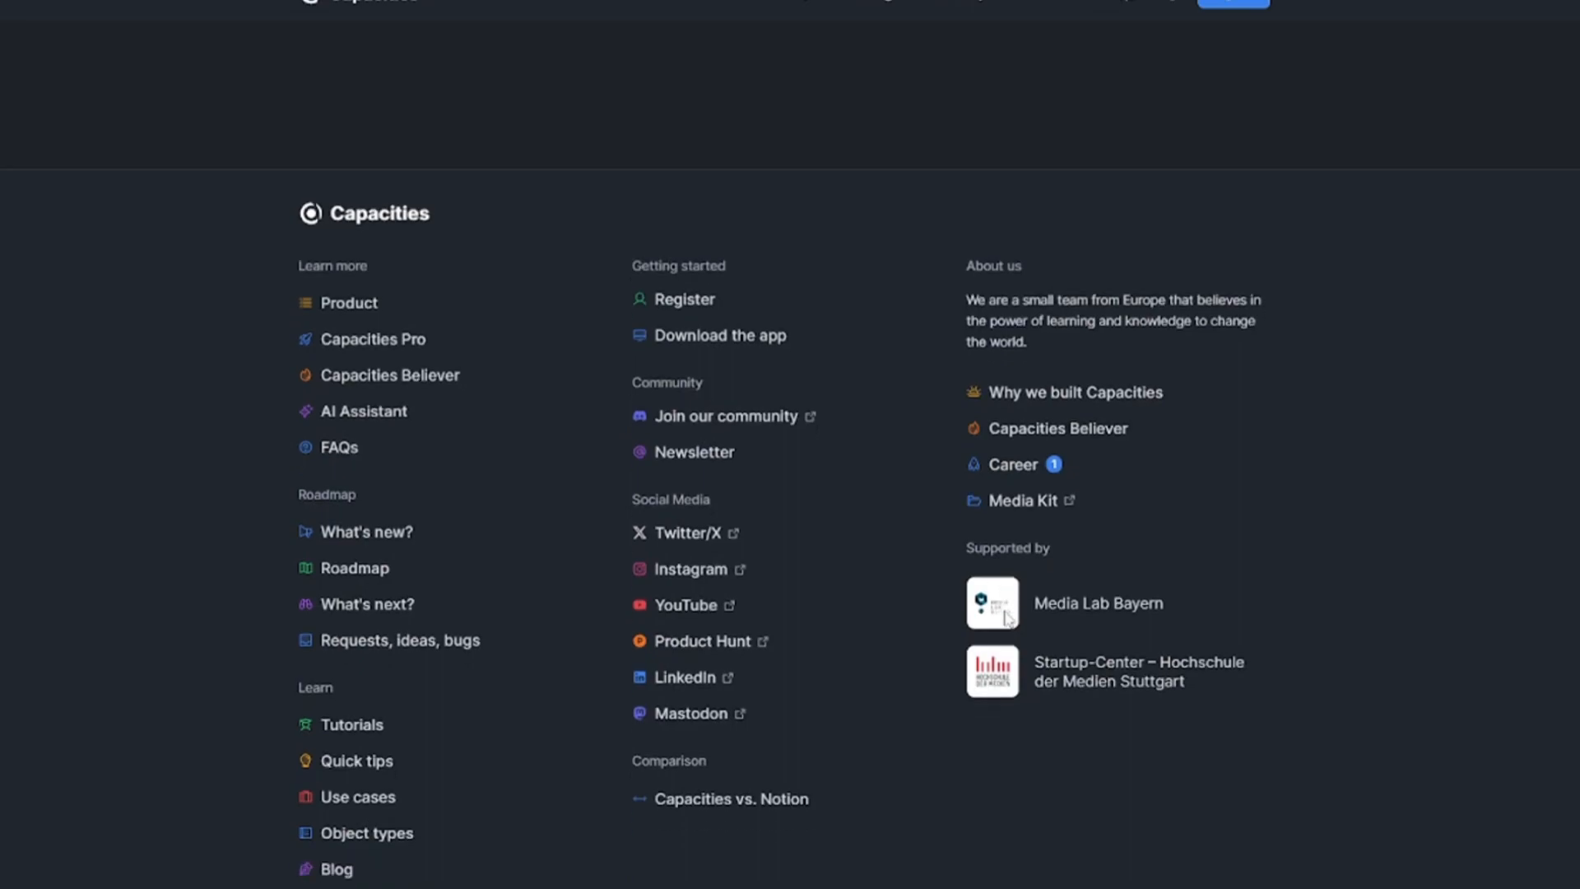